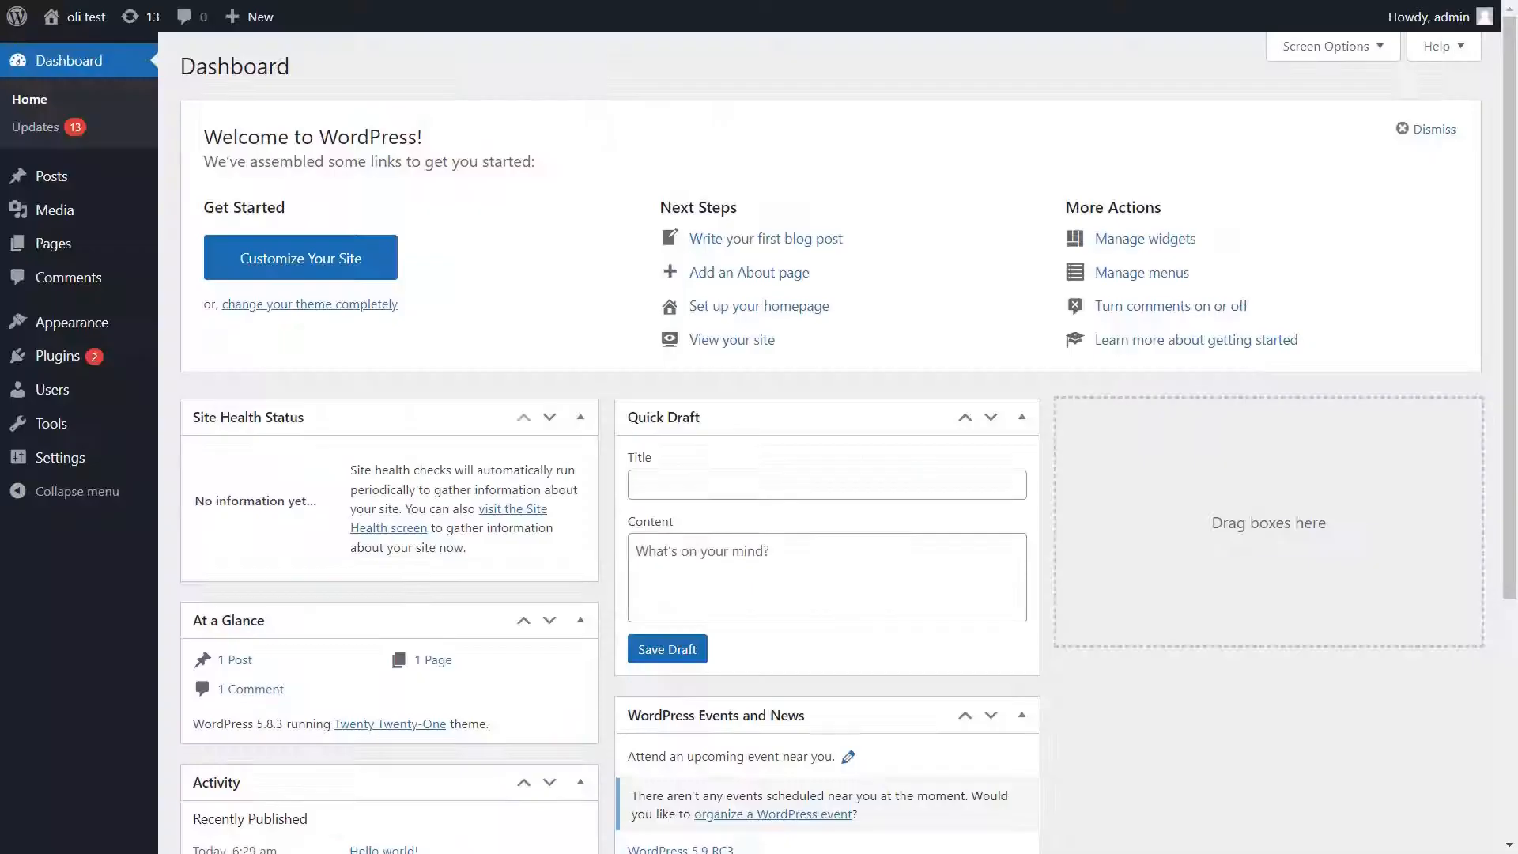
mouse_move(57, 356)
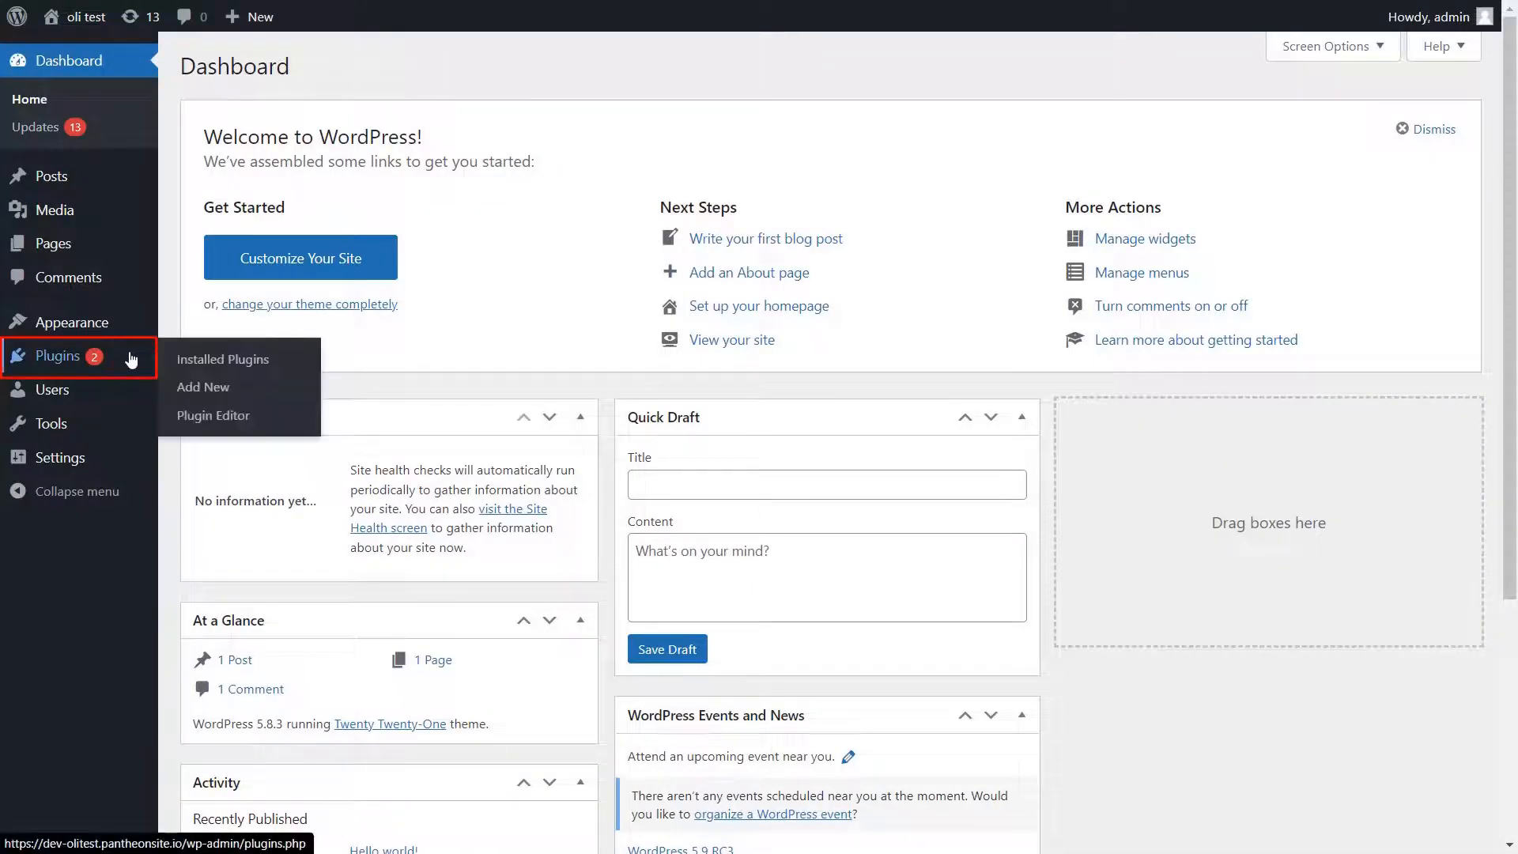
mouse_move(204, 385)
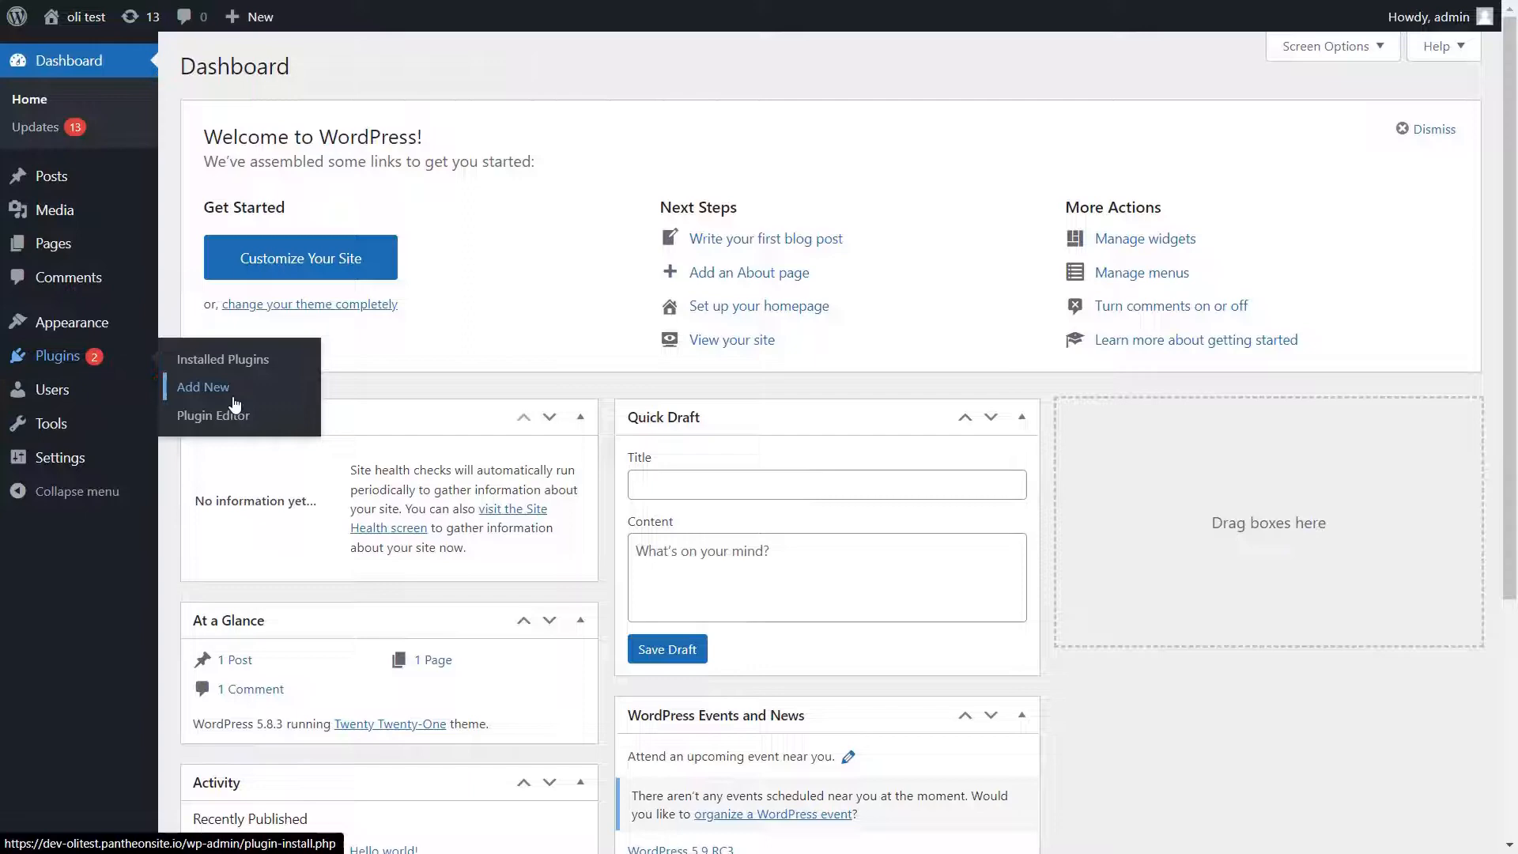
- Install and activate the miniOrange 'SAML Single Sign On – SAML SSO Login' plugin from Add New
left_click(204, 386)
type("SSO")
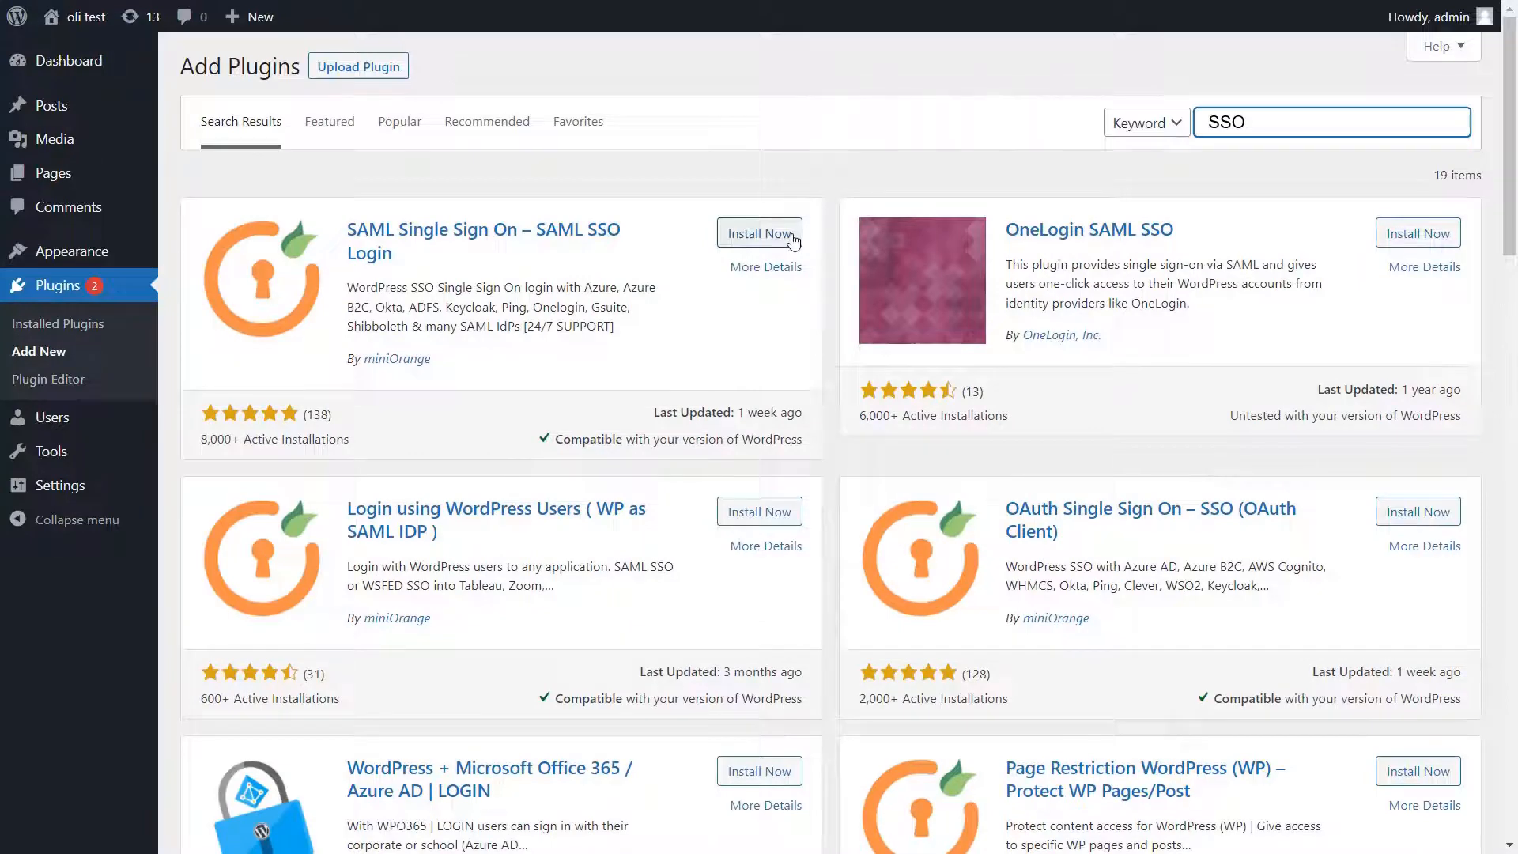
left_click(759, 234)
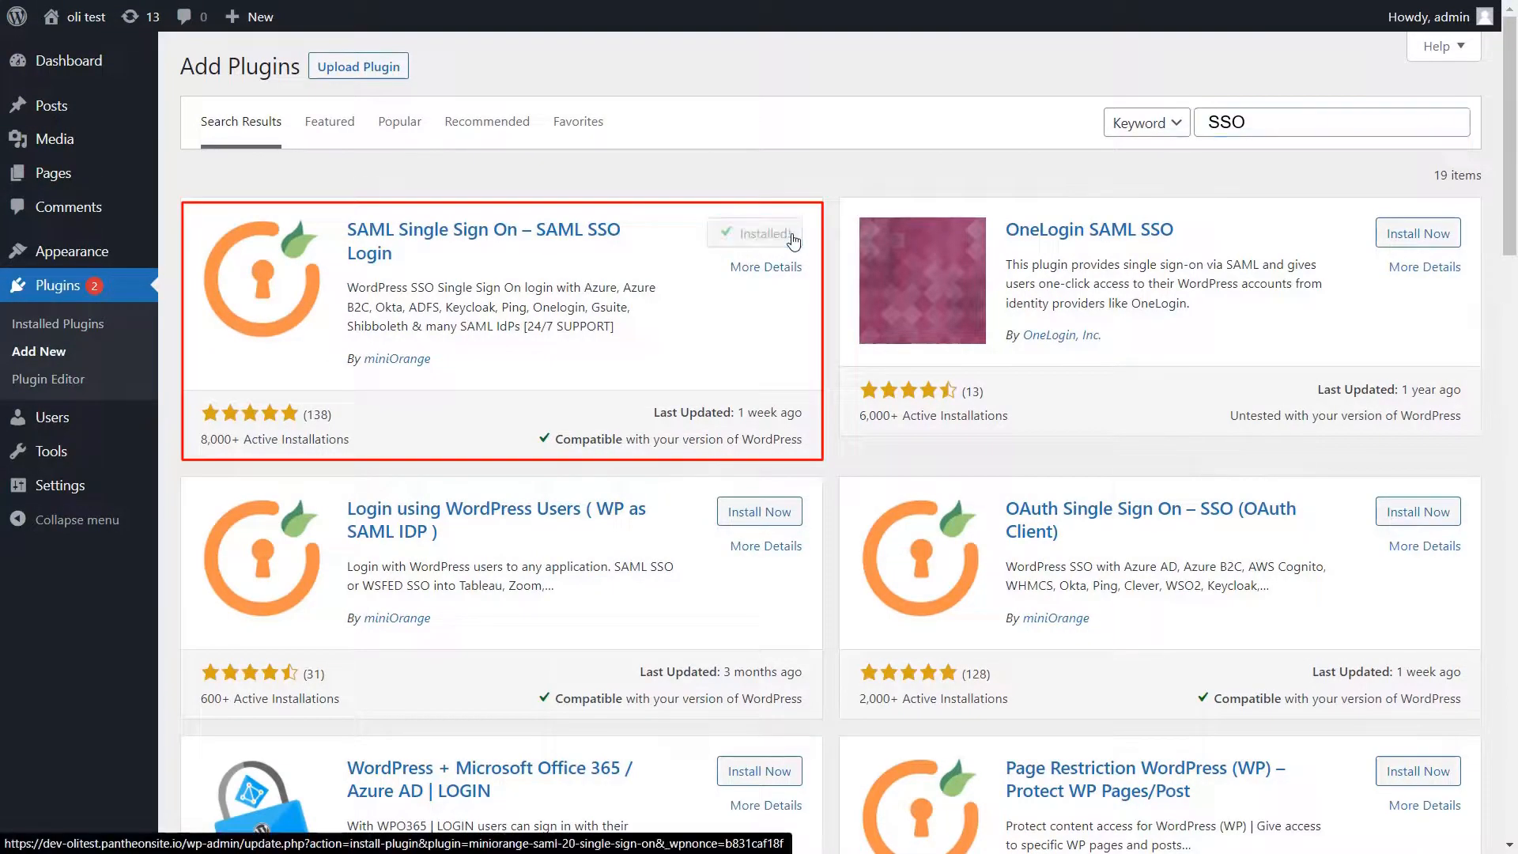
left_click(766, 234)
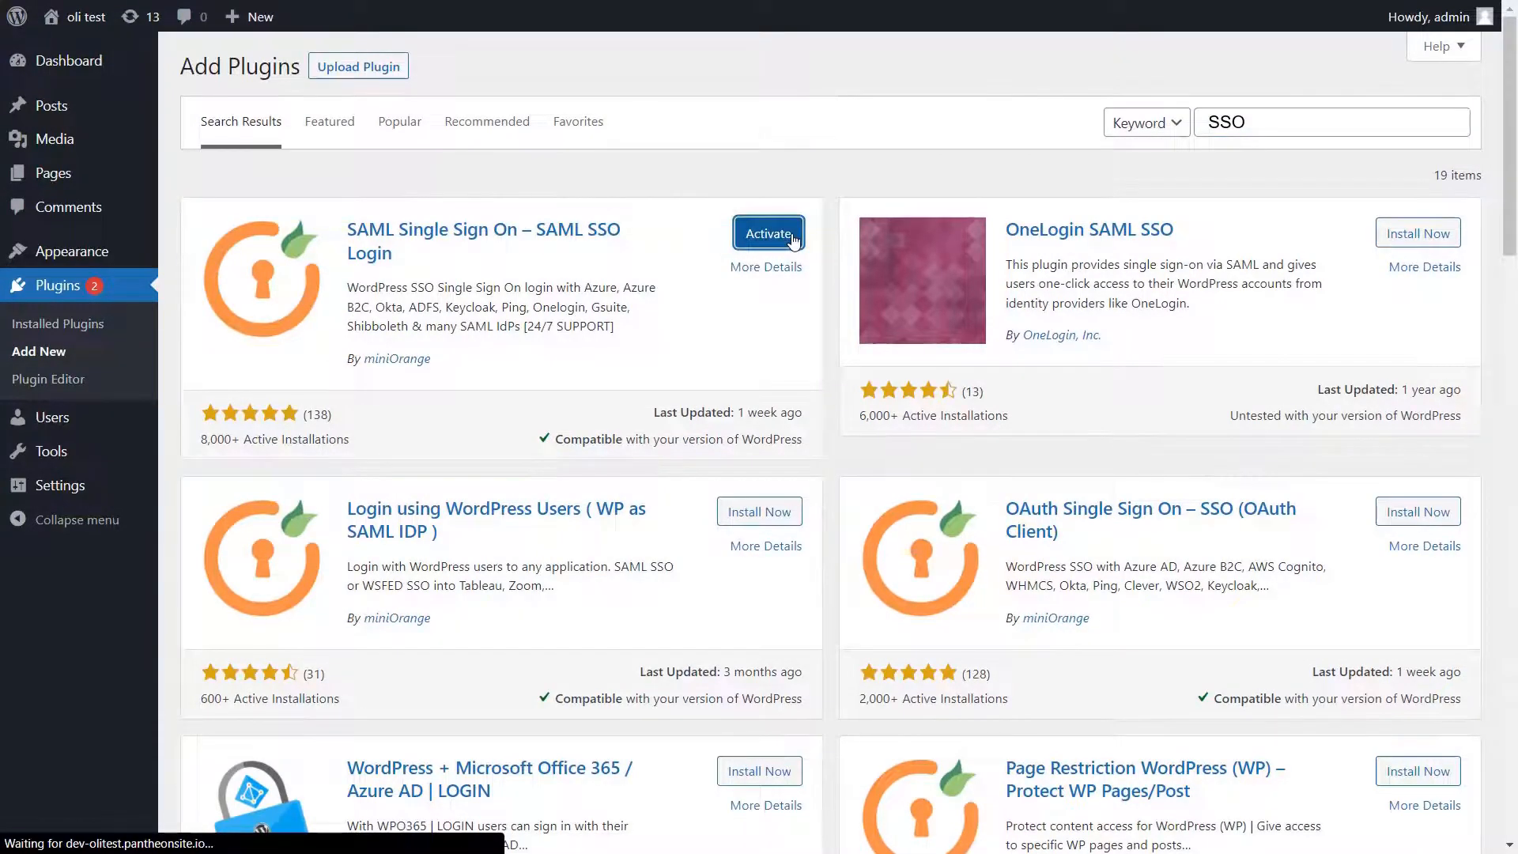
left_click(768, 235)
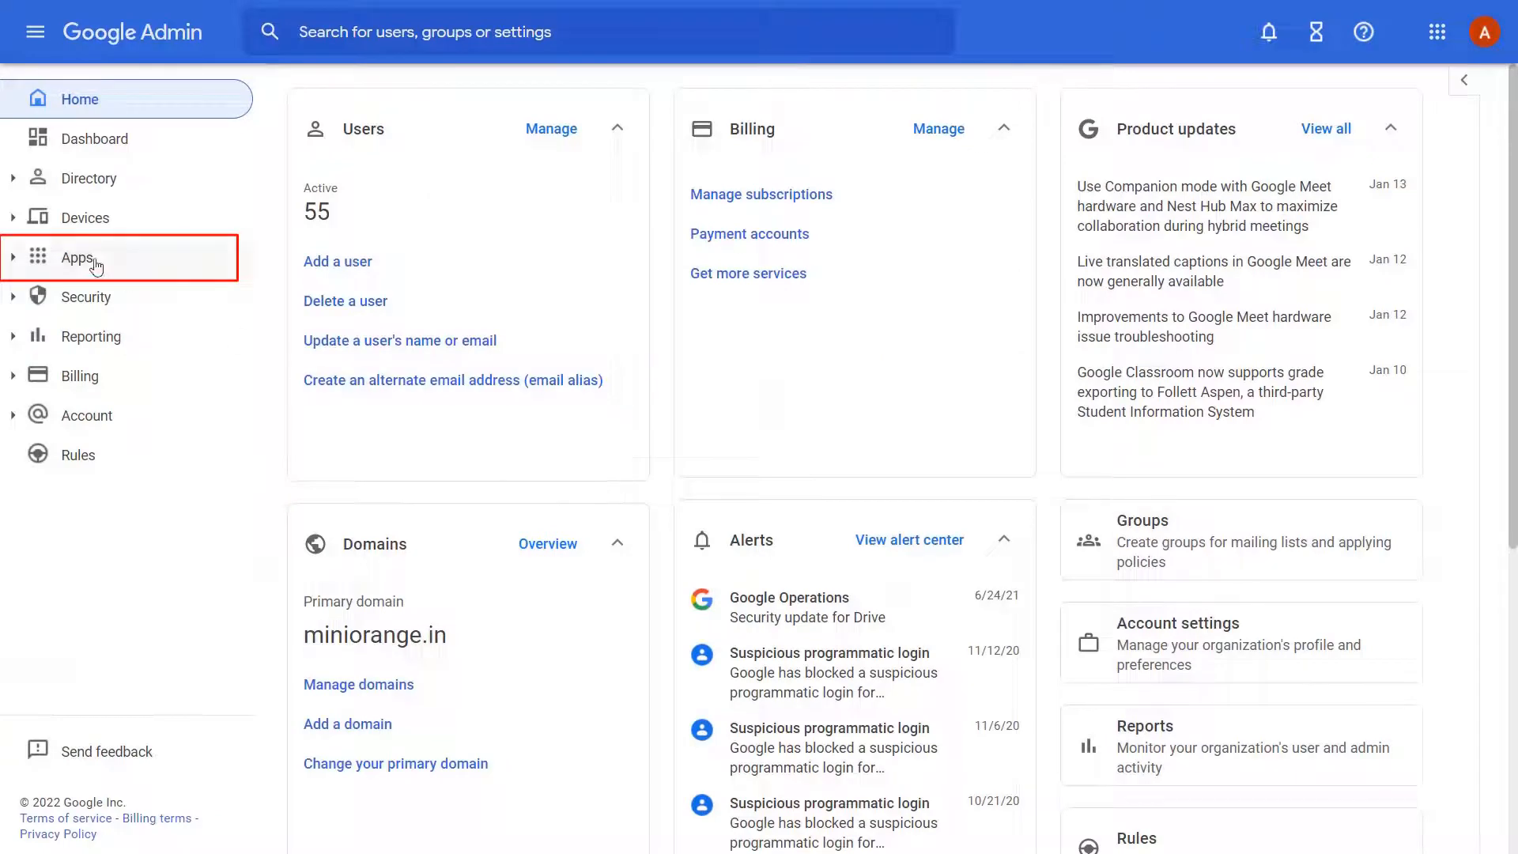
- From Web and mobile apps, start adding a new custom SAML app
left_click(76, 258)
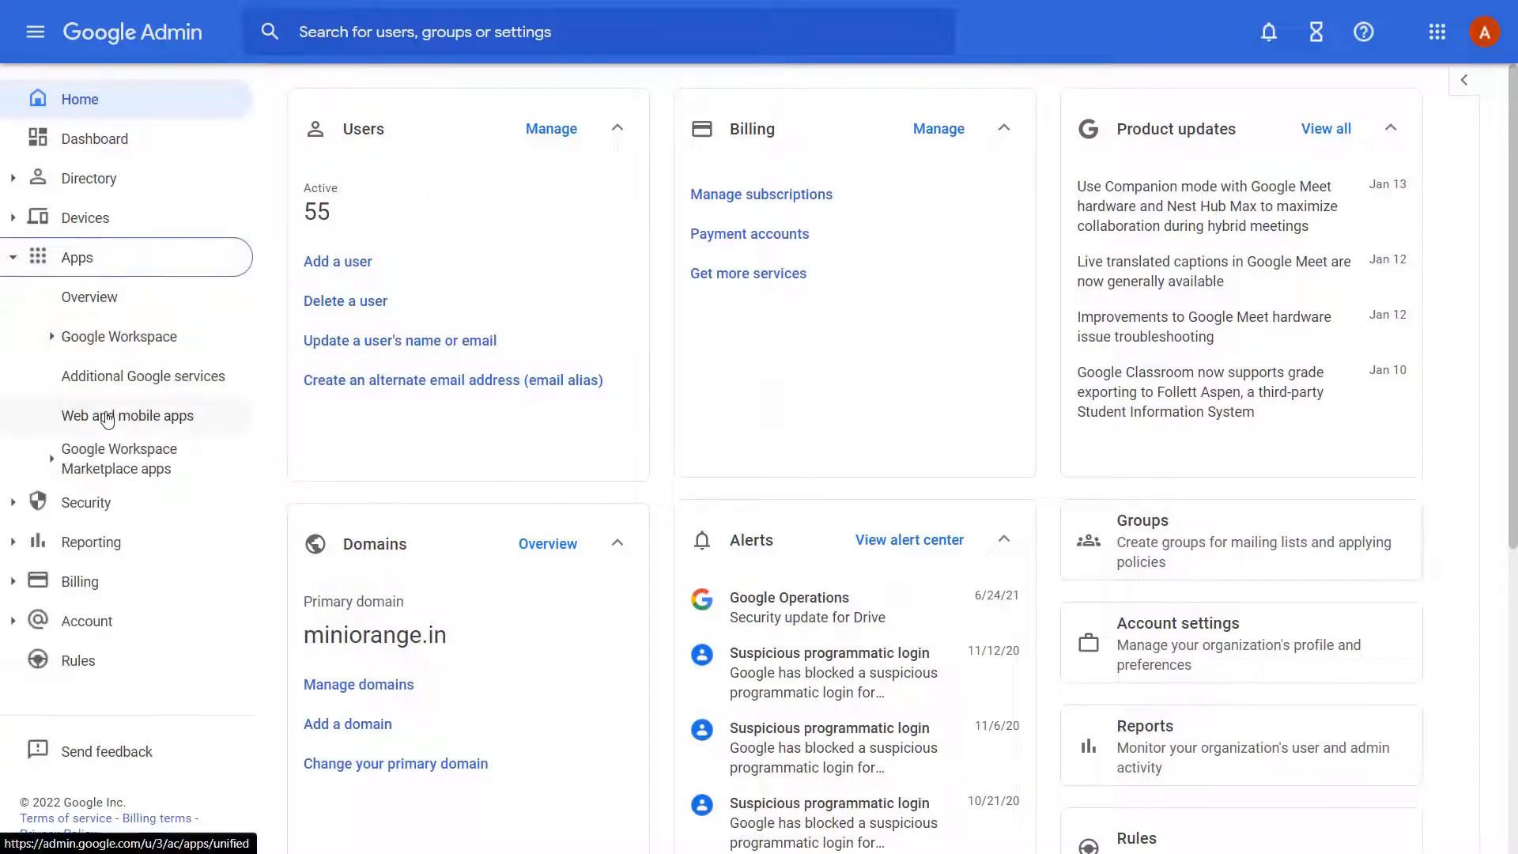
left_click(127, 416)
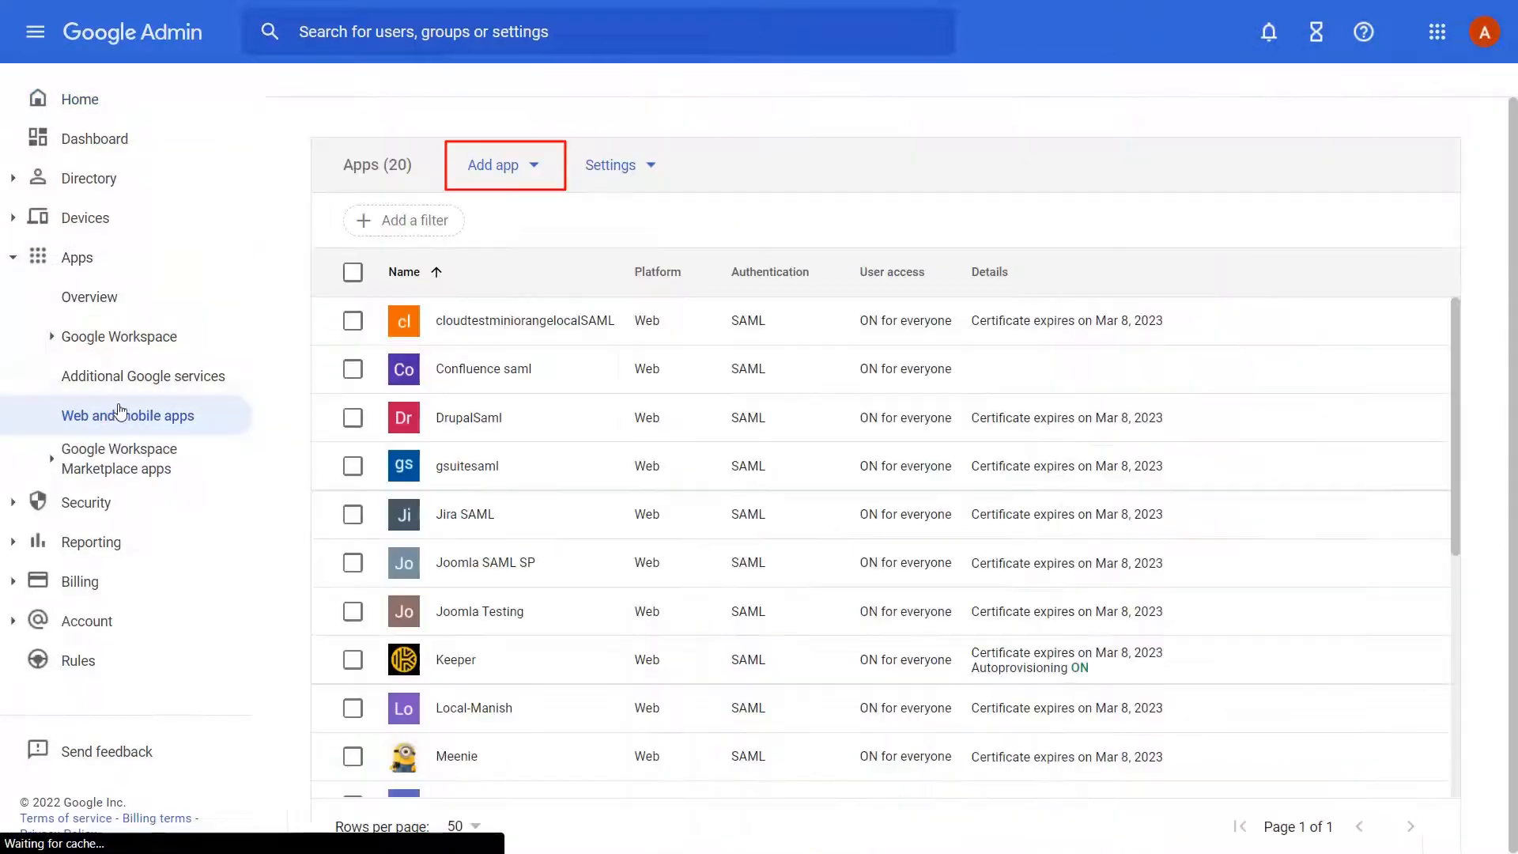
mouse_move(524, 179)
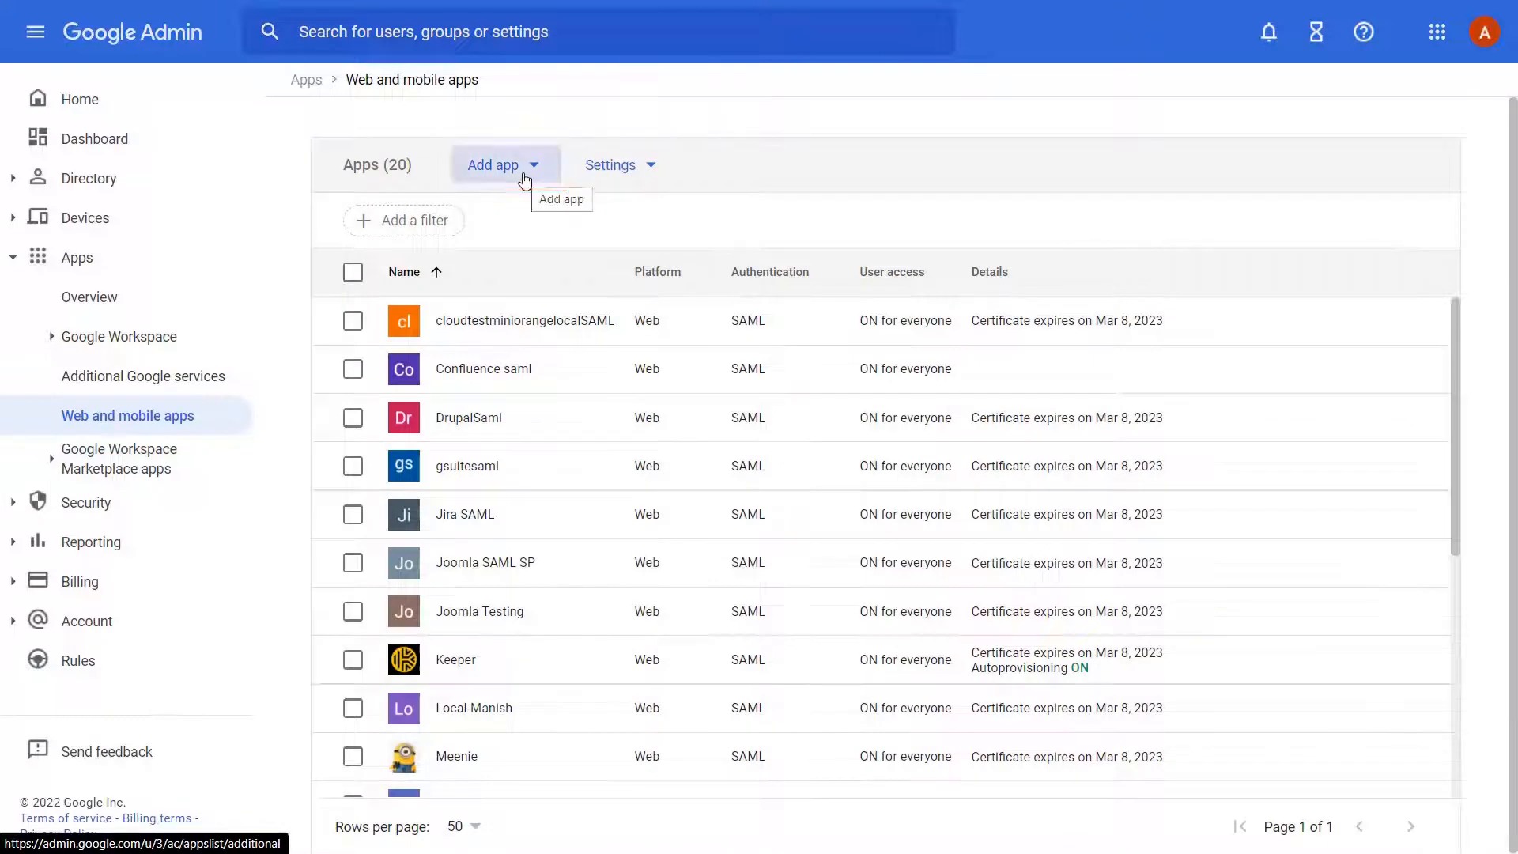
left_click(494, 164)
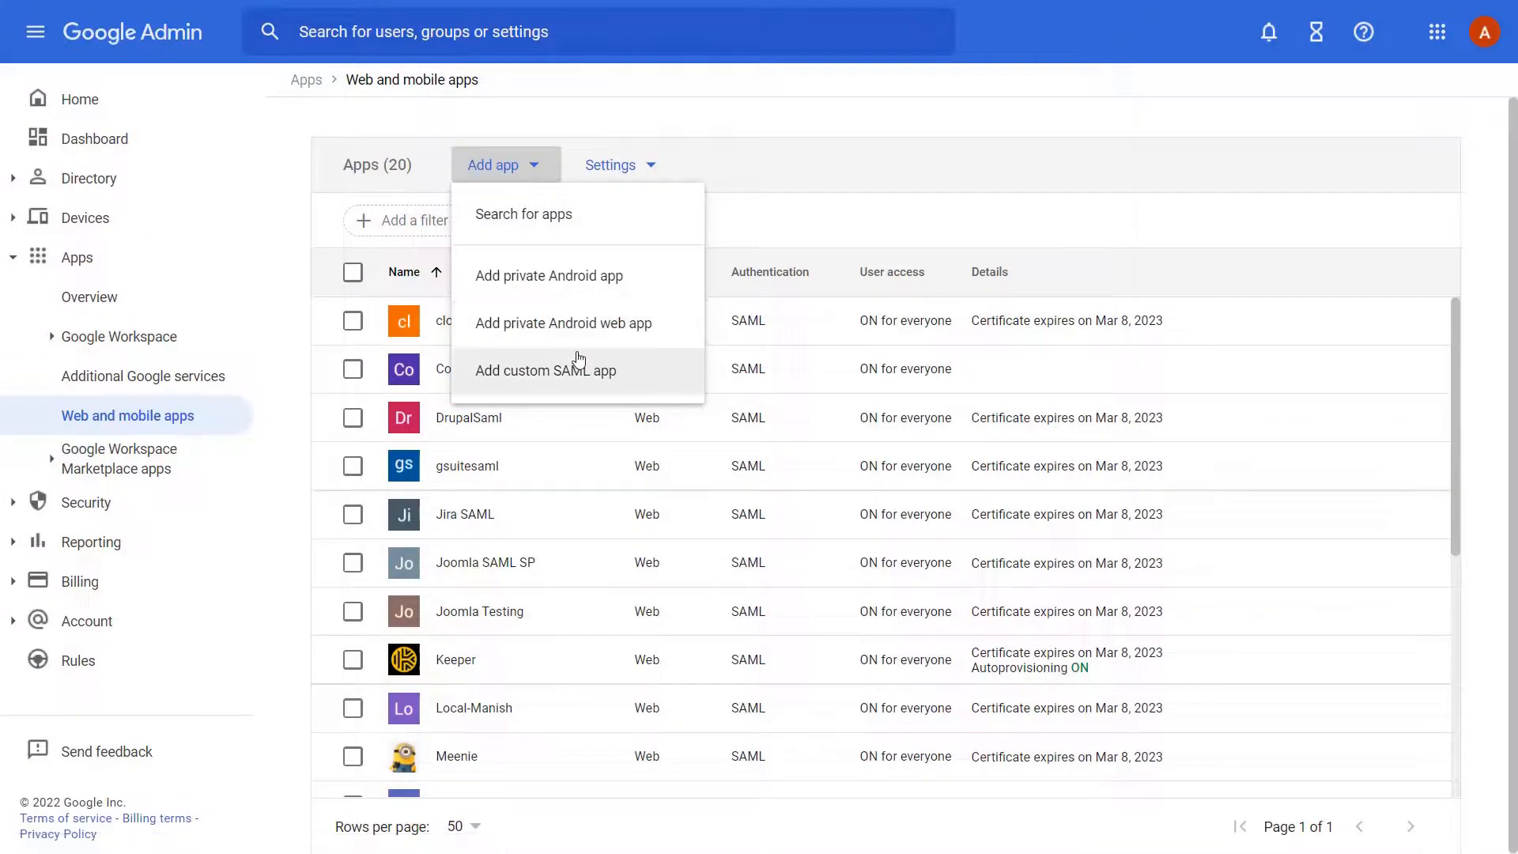
left_click(546, 370)
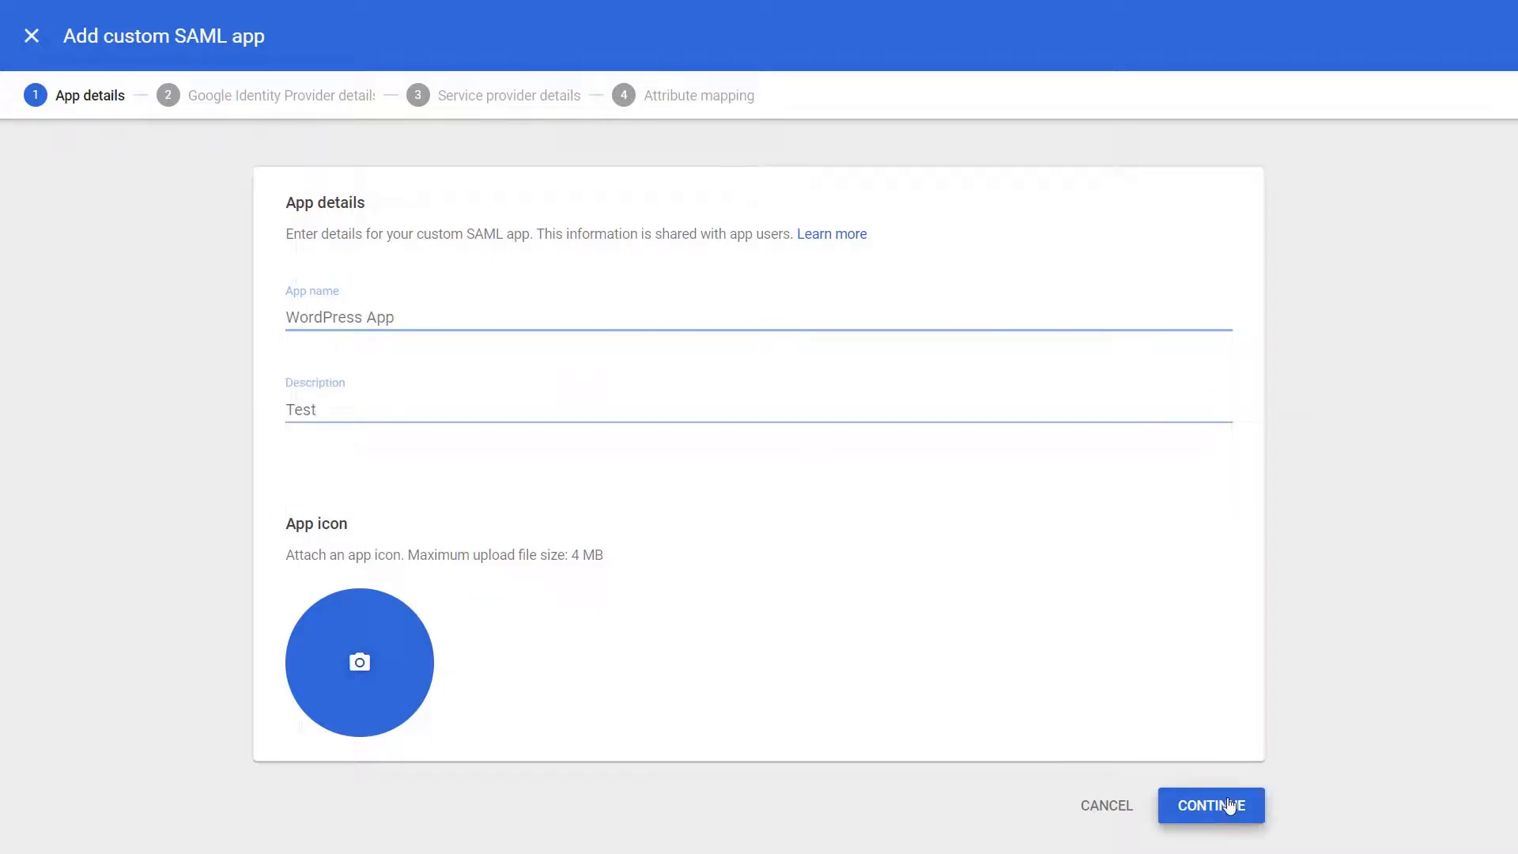
- Enter the ACS URL and entity ID, enable Signed response and EMAIL name ID format, continue
left_click(1210, 805)
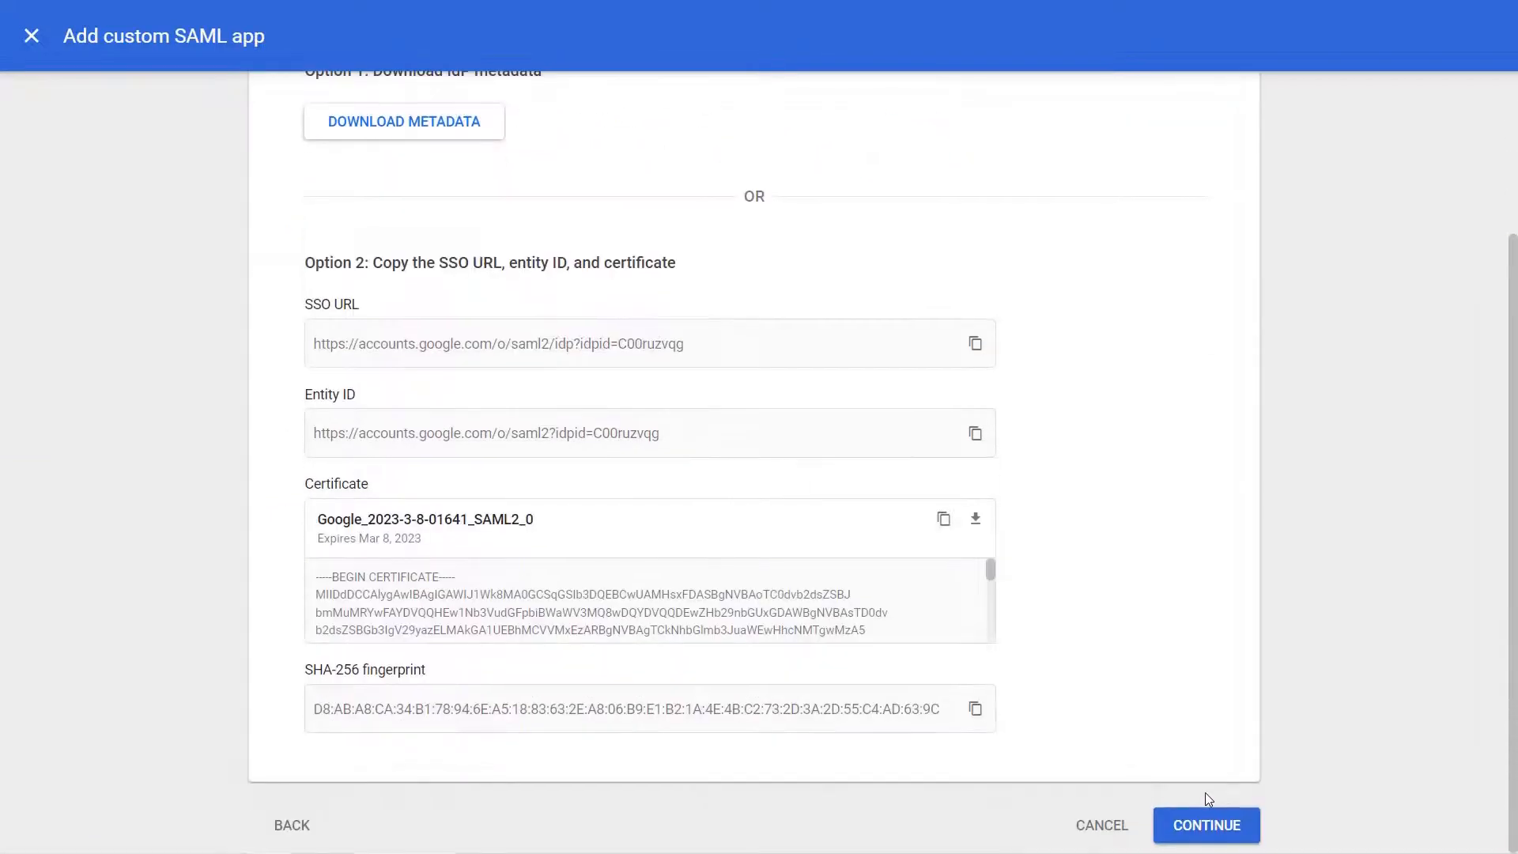
left_click(1206, 826)
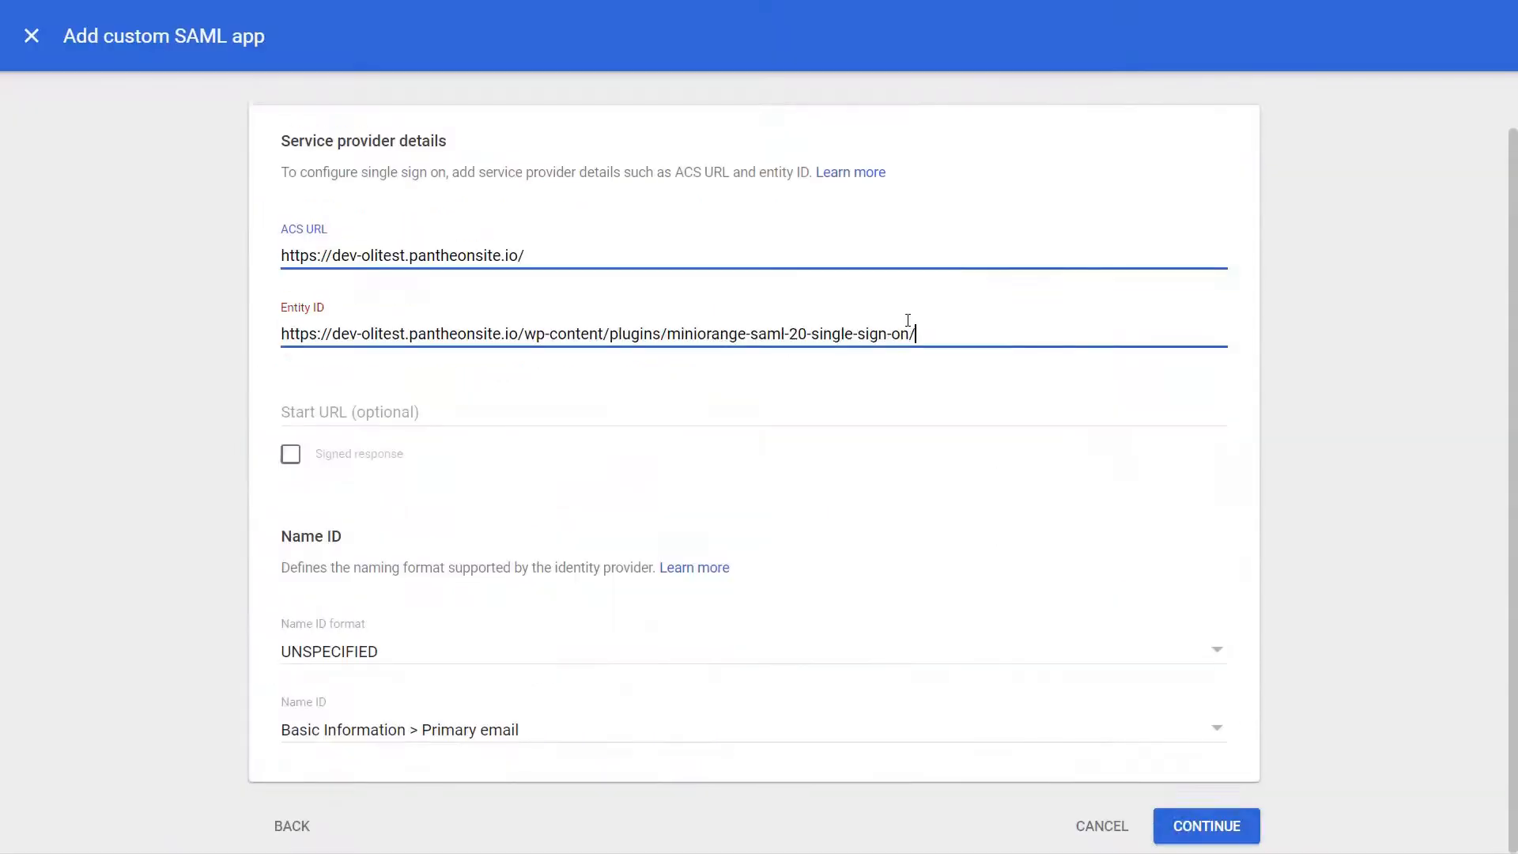
left_click(291, 454)
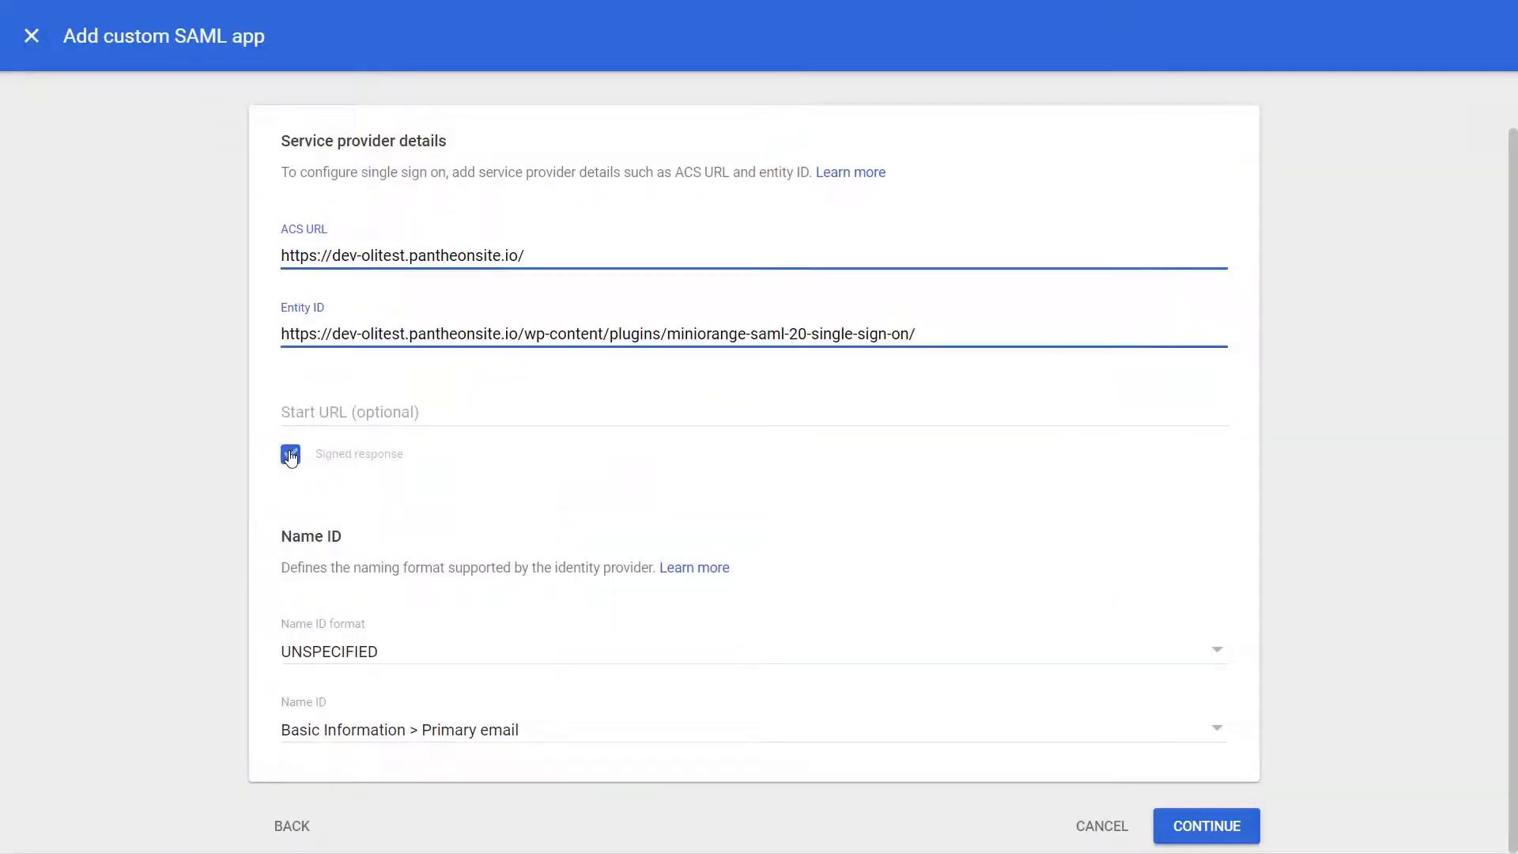
left_click(291, 454)
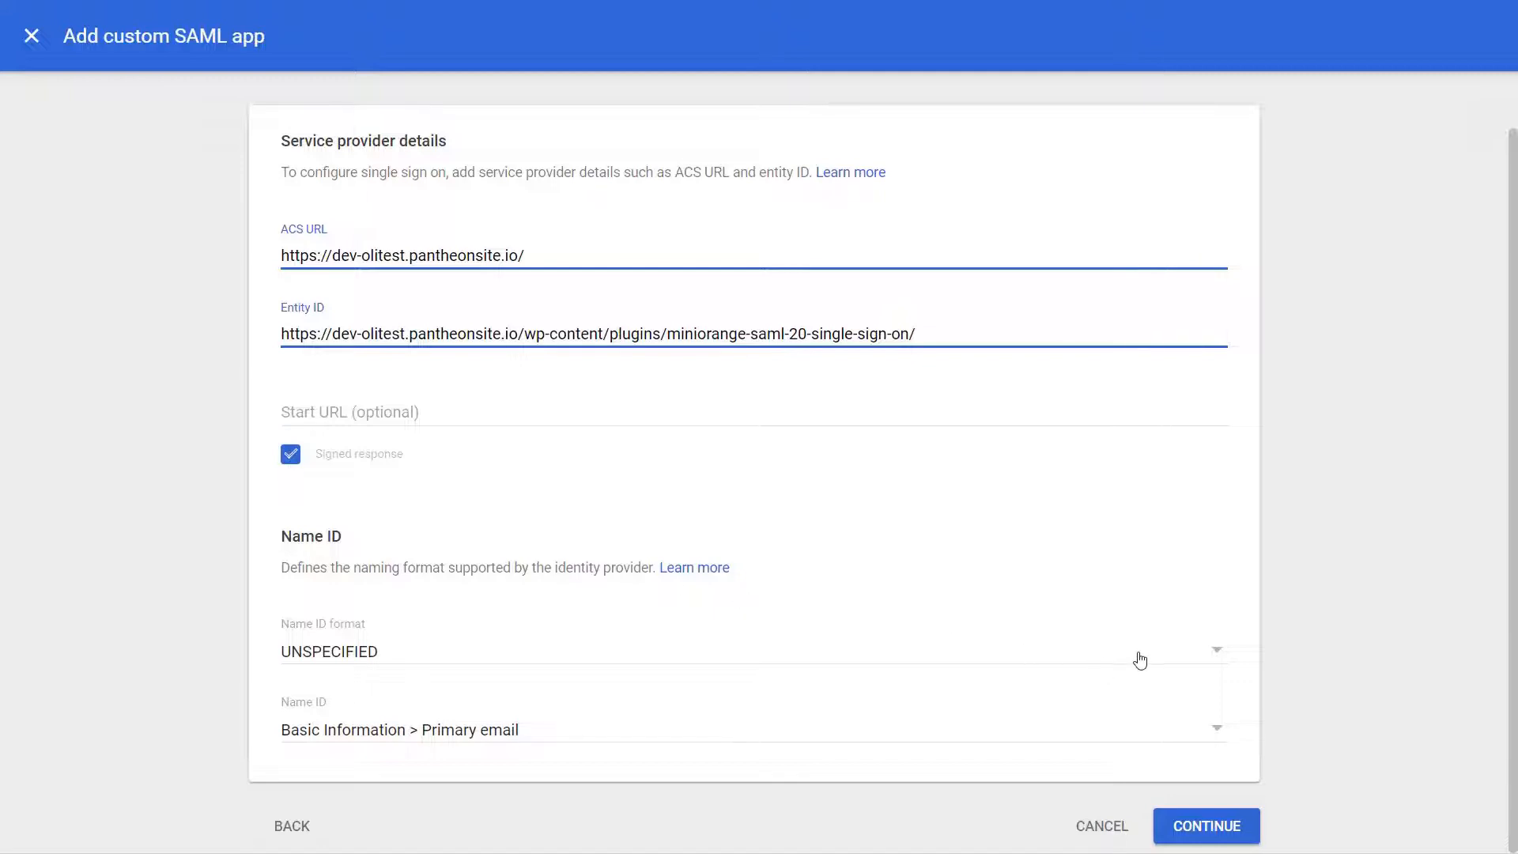
left_click(329, 650)
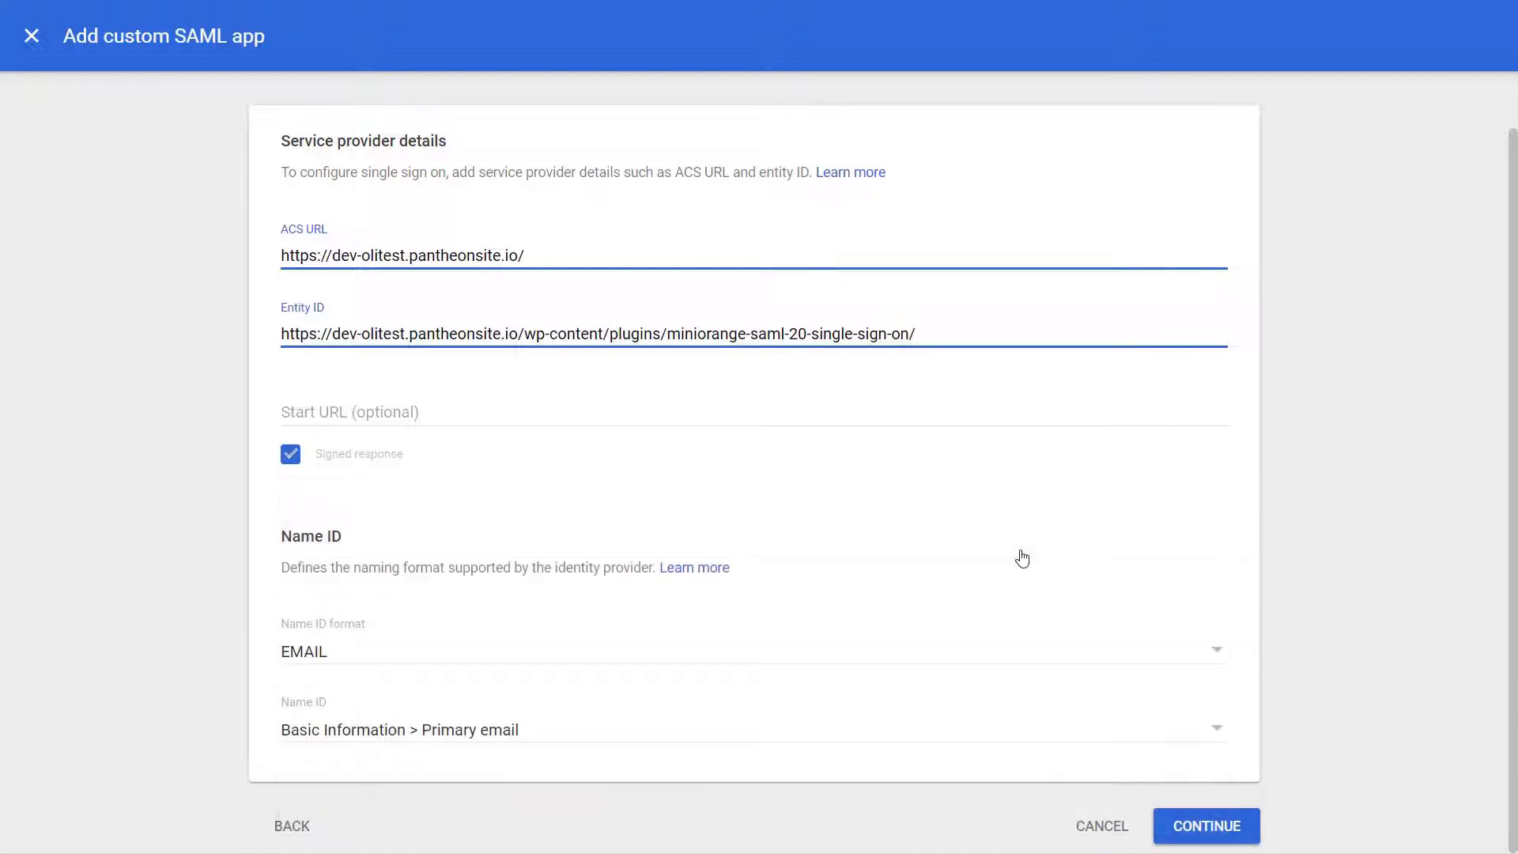
left_click(1205, 826)
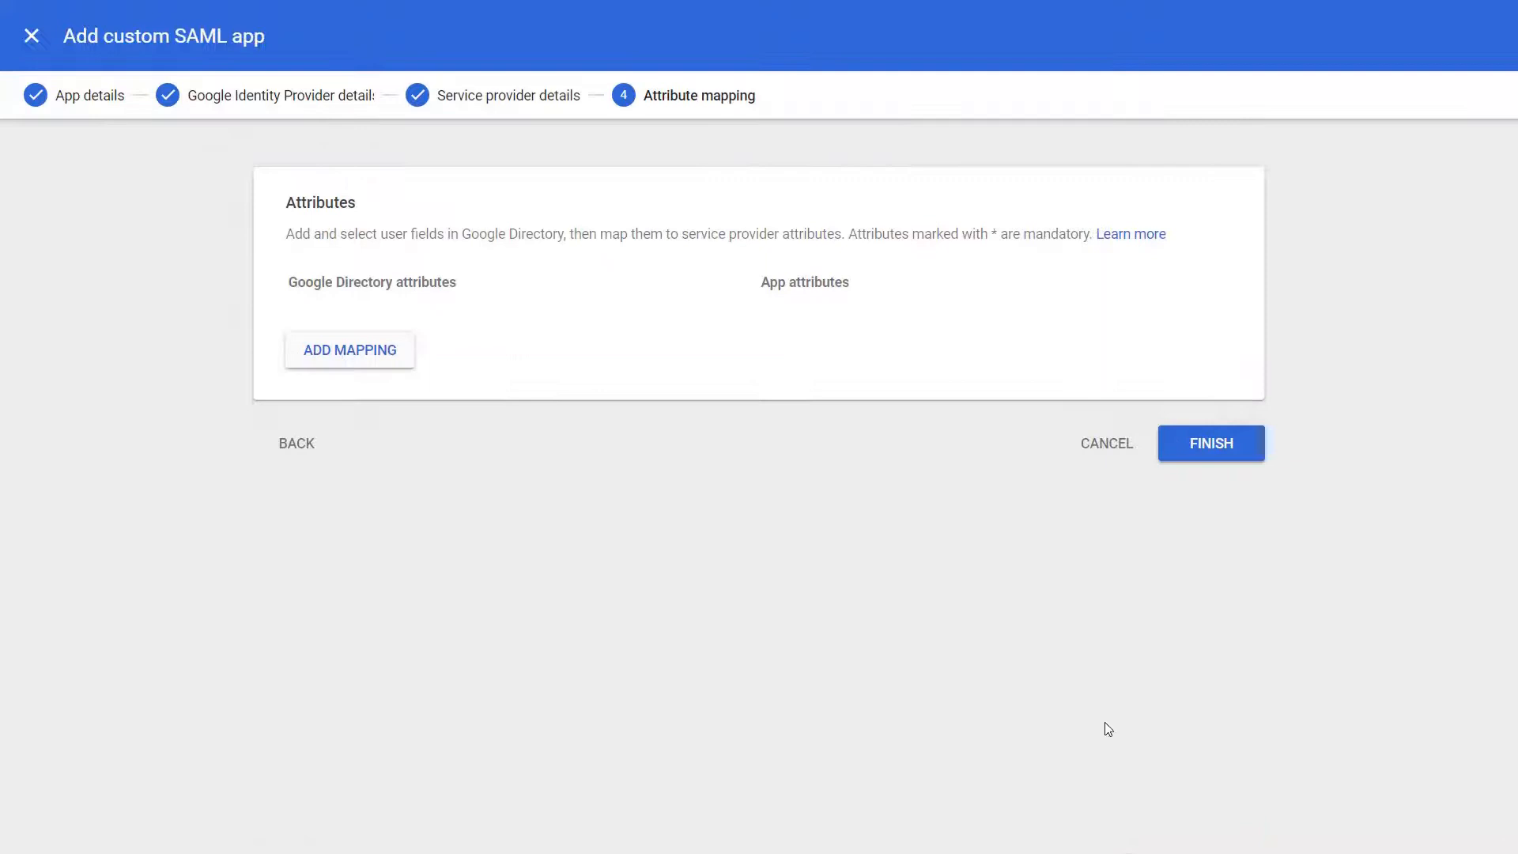
- Map Basic Information > First name to app attribute 'firstname' and finish creating the app
left_click(349, 349)
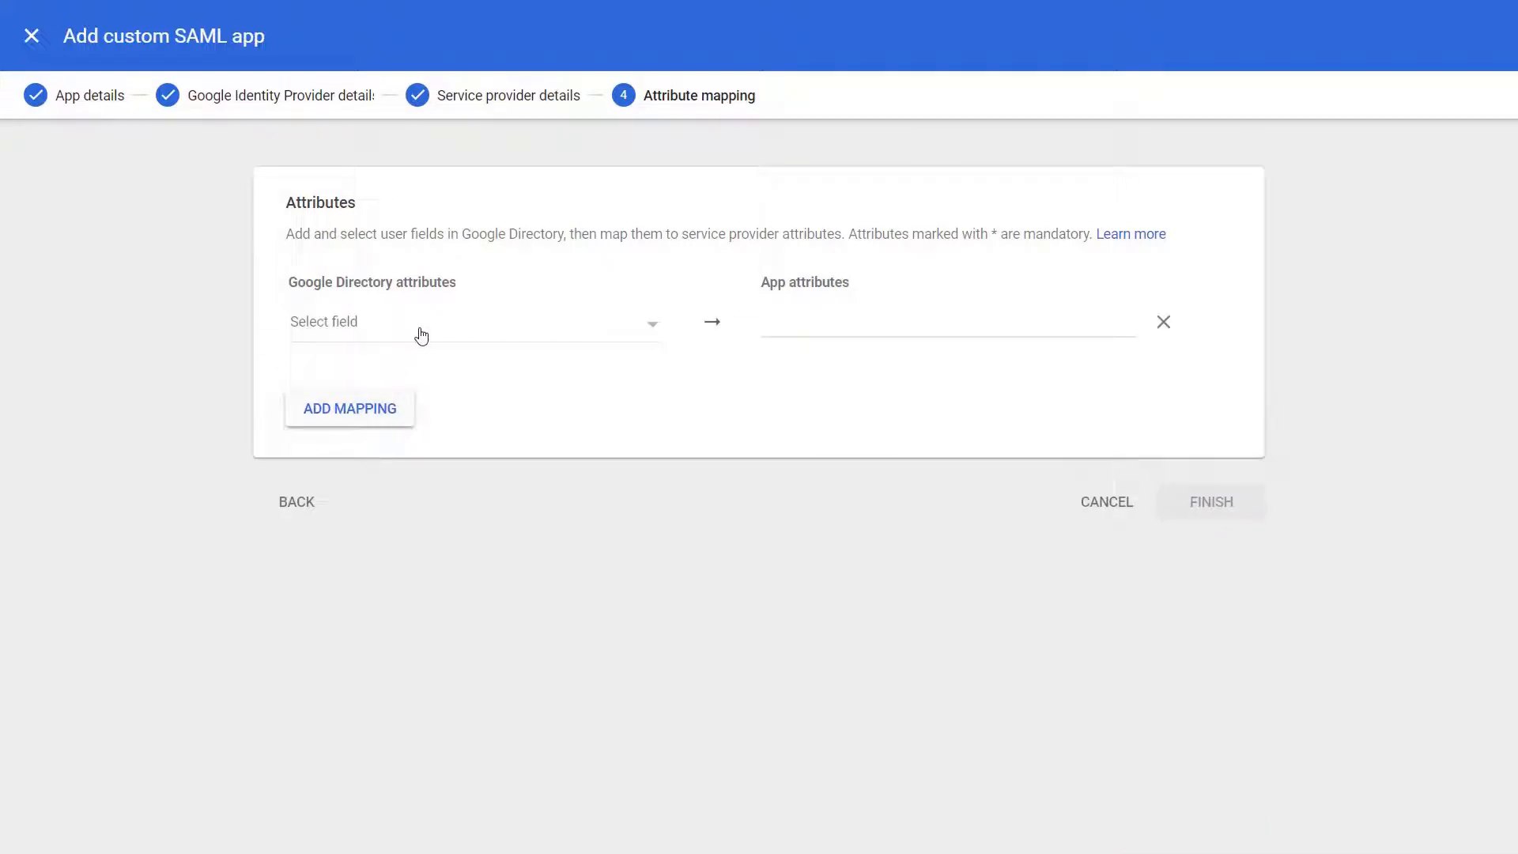
left_click(475, 321)
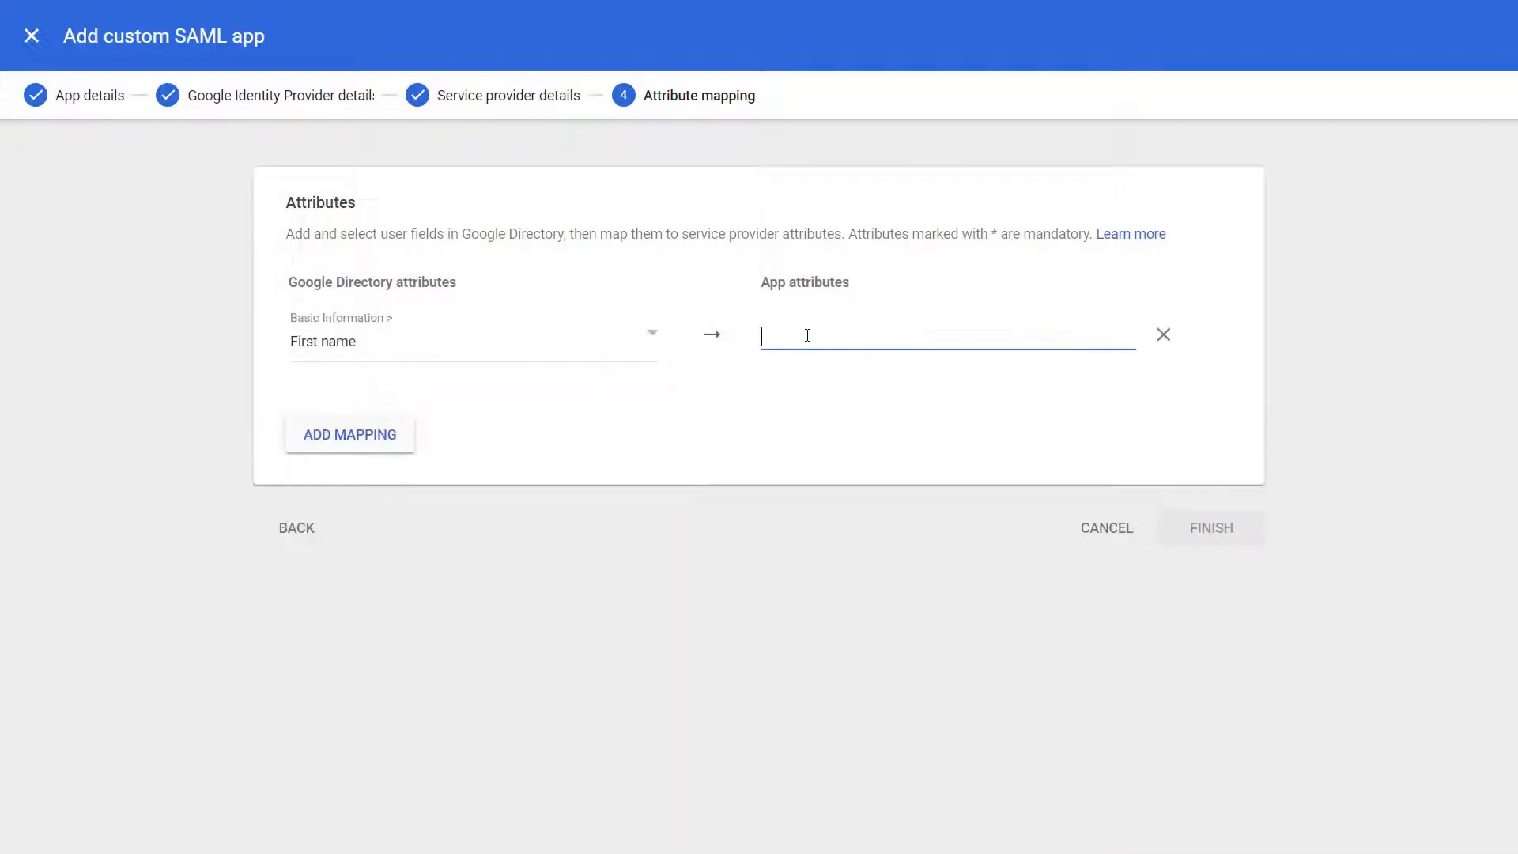
type("firstname")
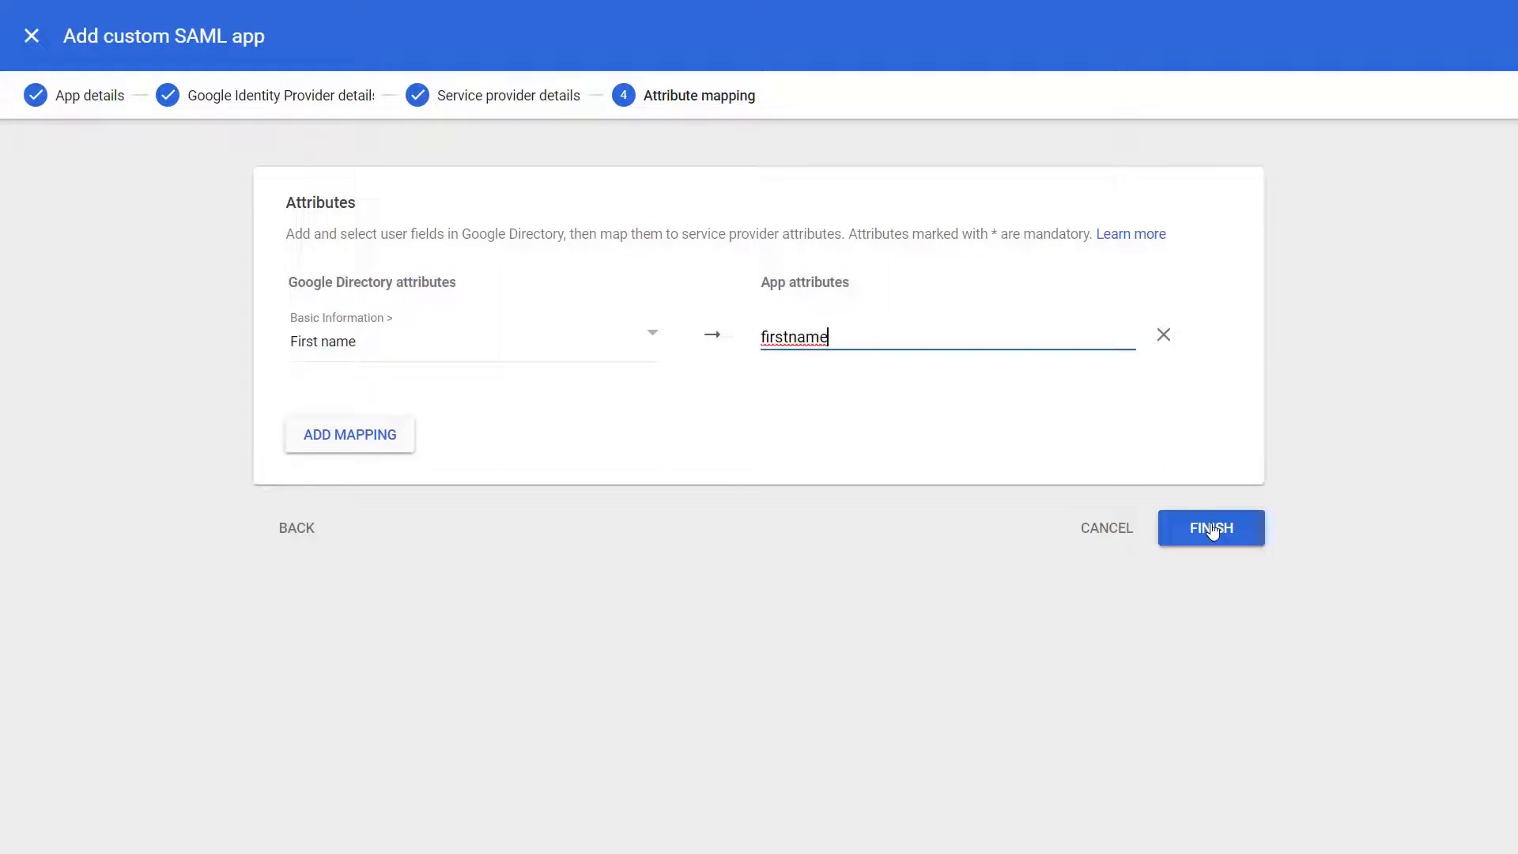
left_click(1210, 529)
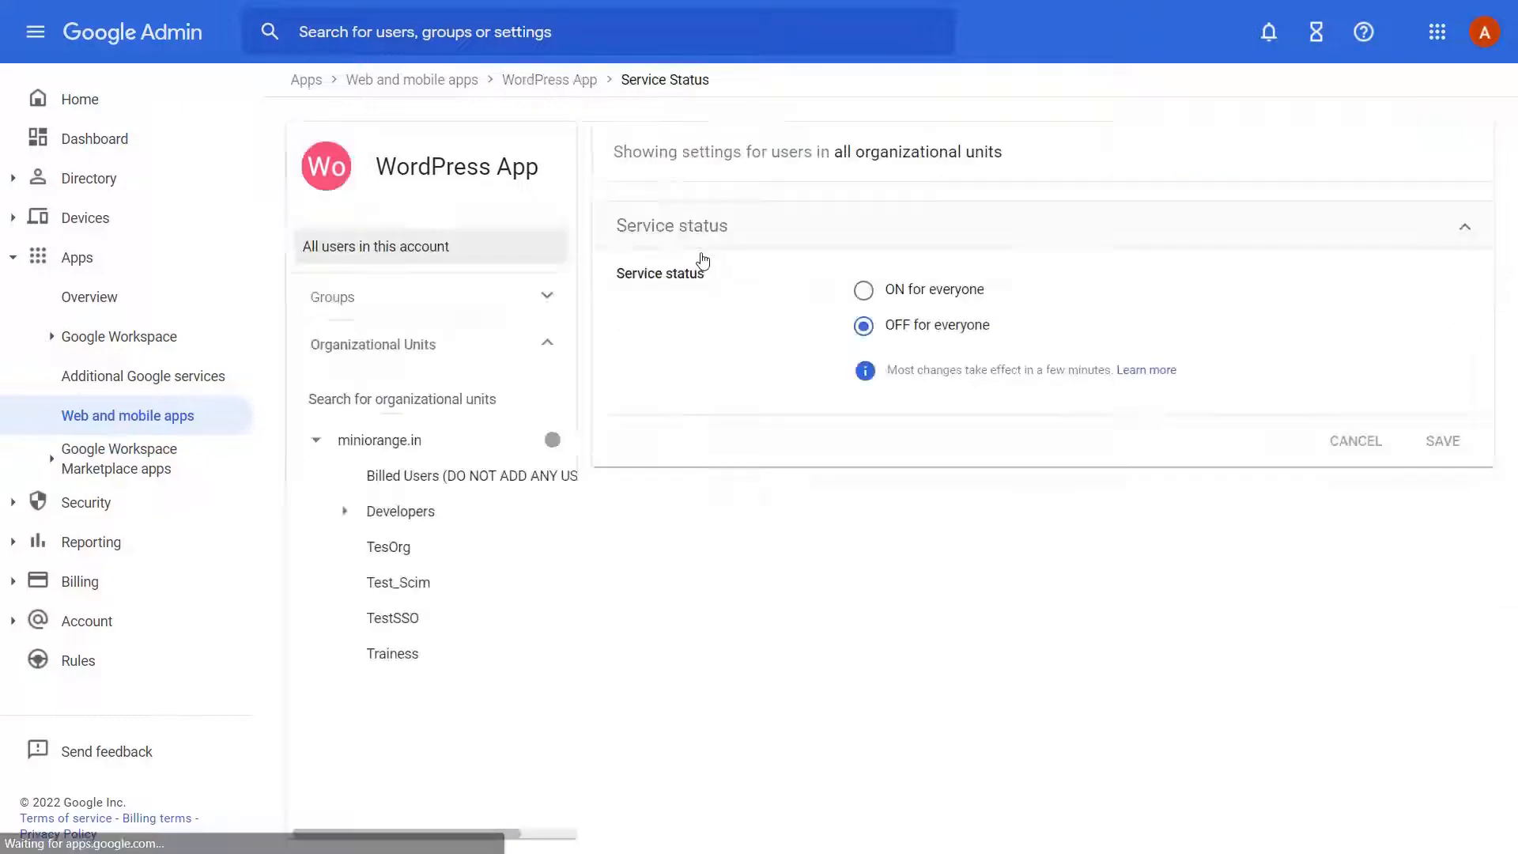
- Turn WordPress App ON for everyone, save, and download its IdP metadata file
left_click(862, 290)
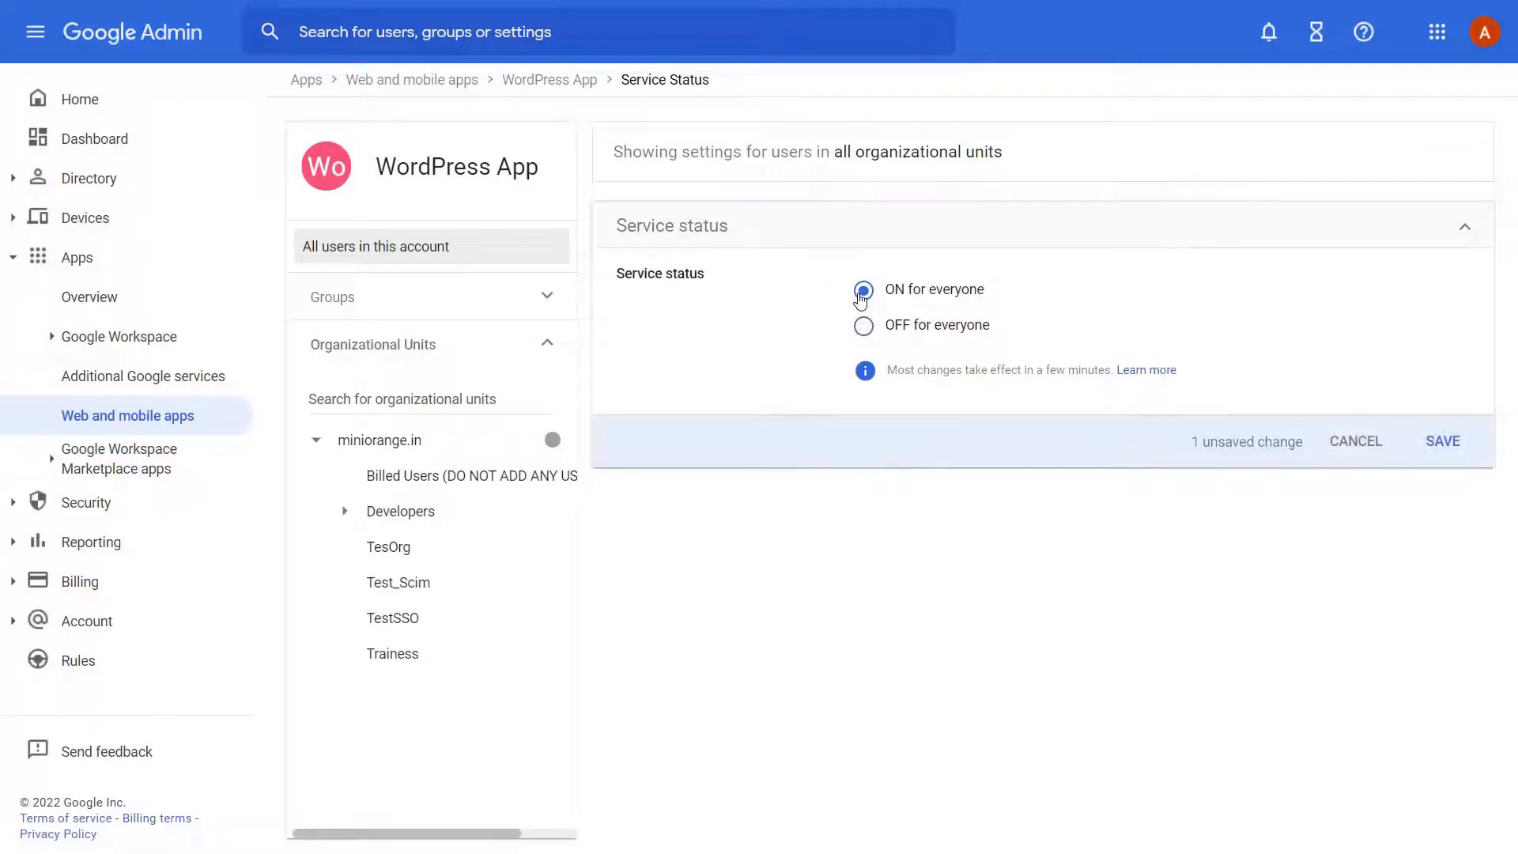
left_click(1443, 441)
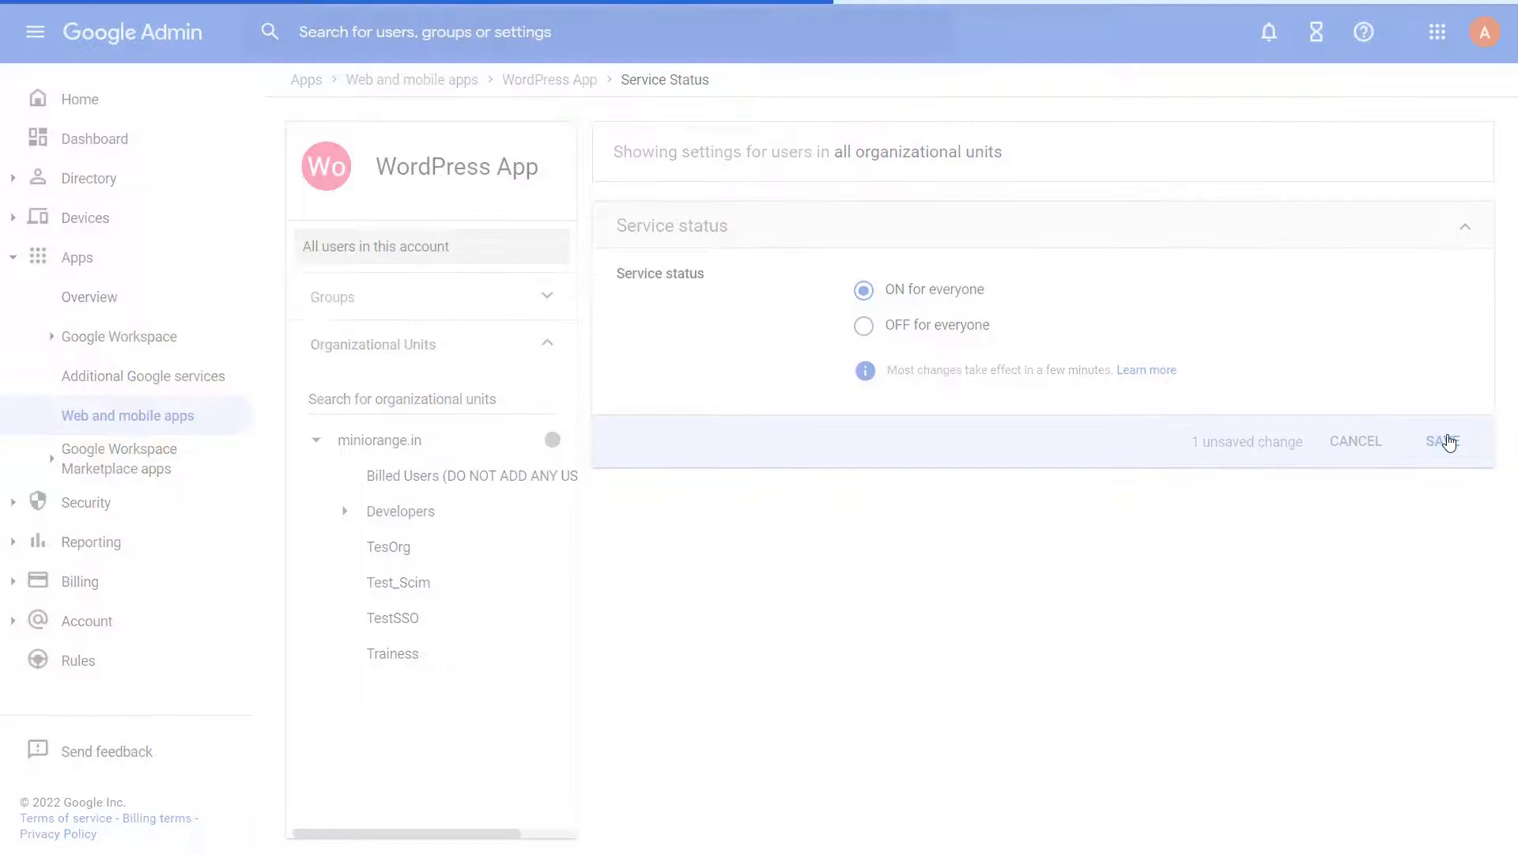
left_click(1442, 441)
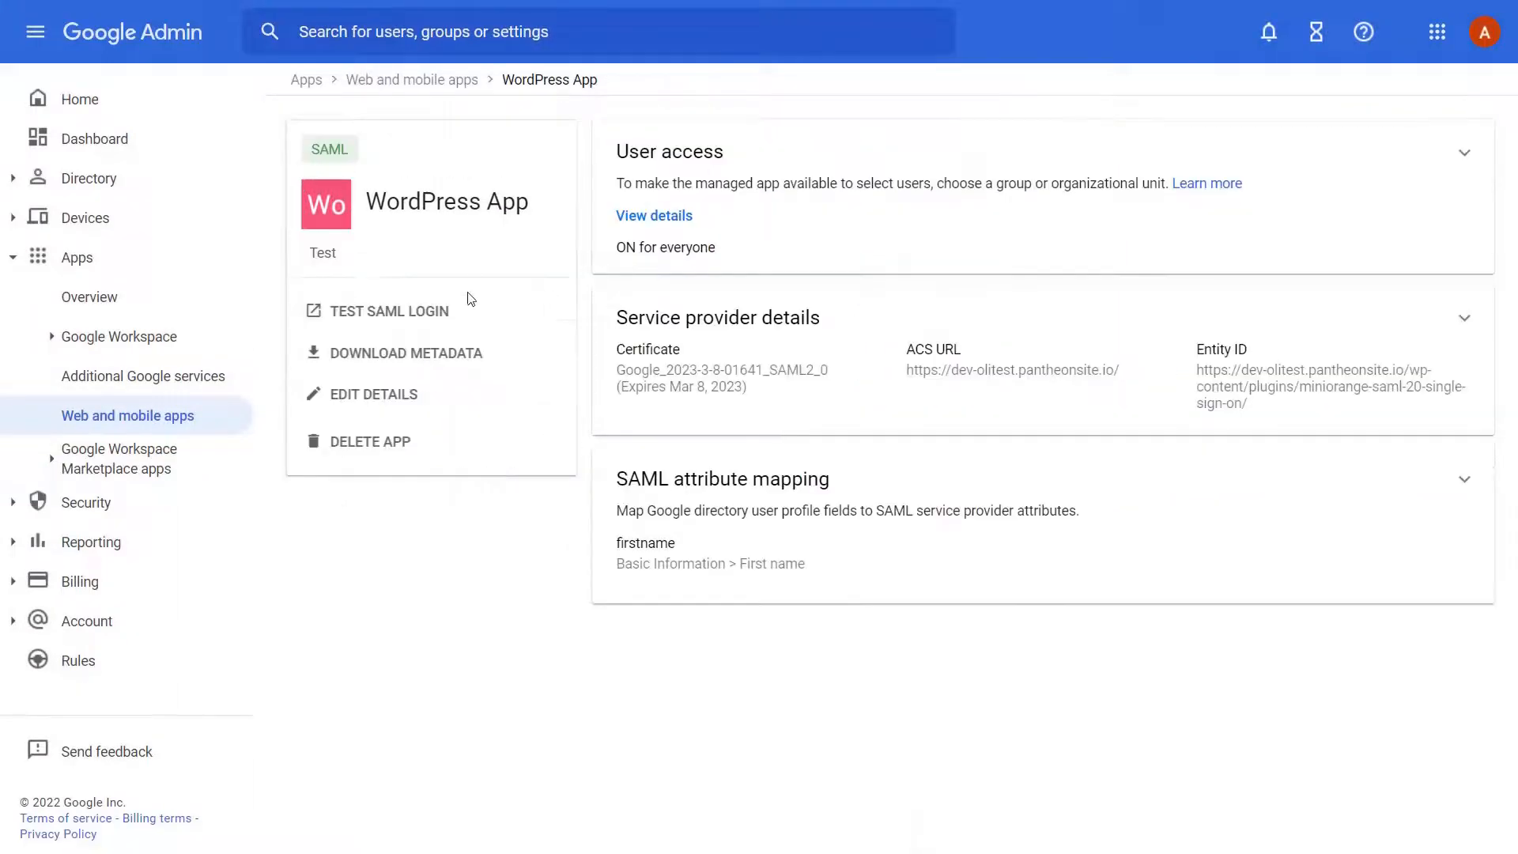
left_click(406, 353)
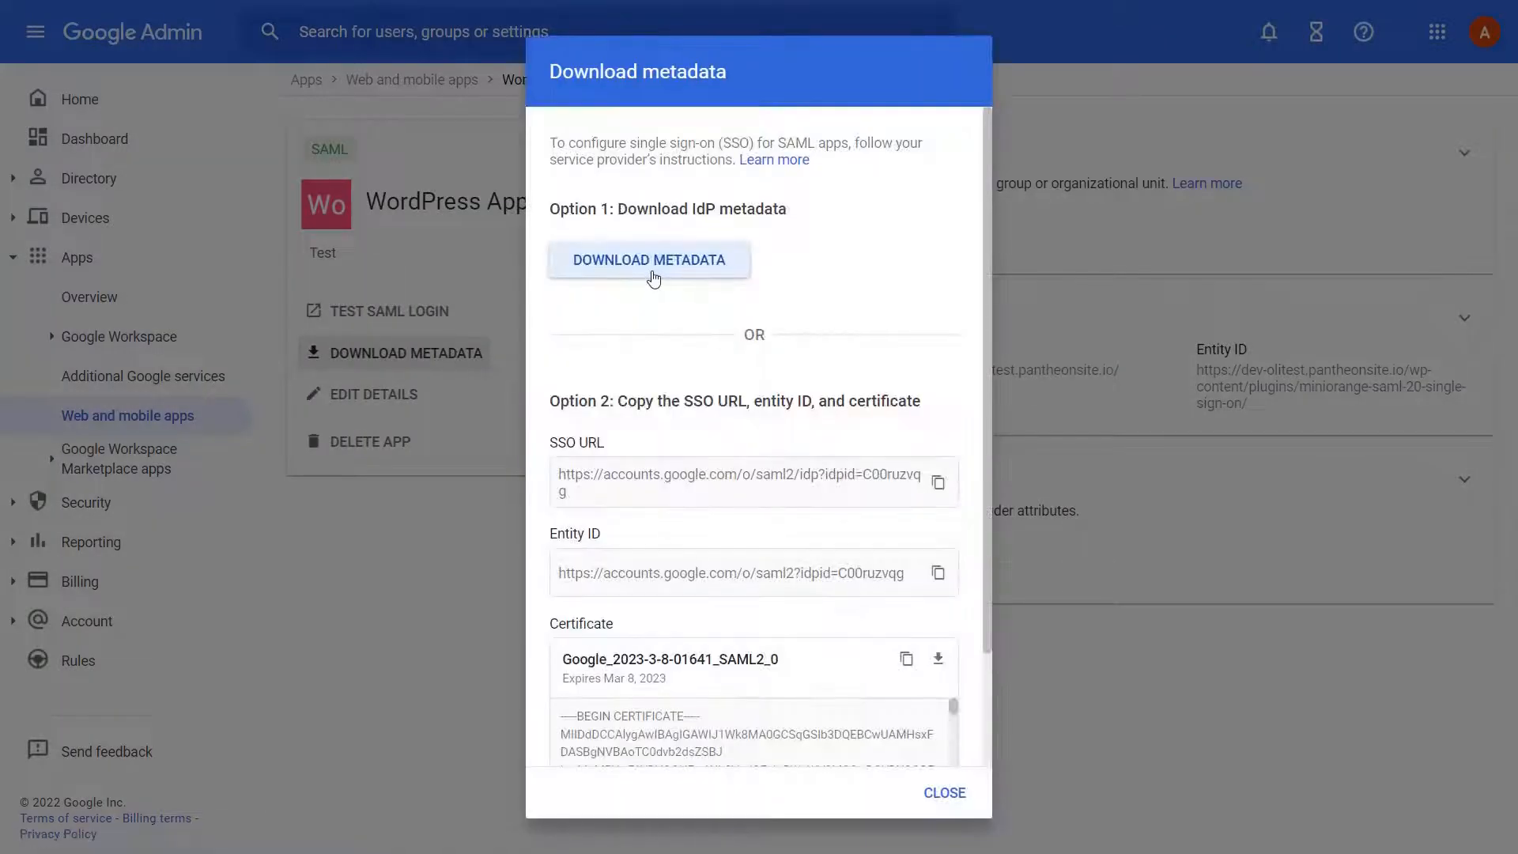
left_click(648, 259)
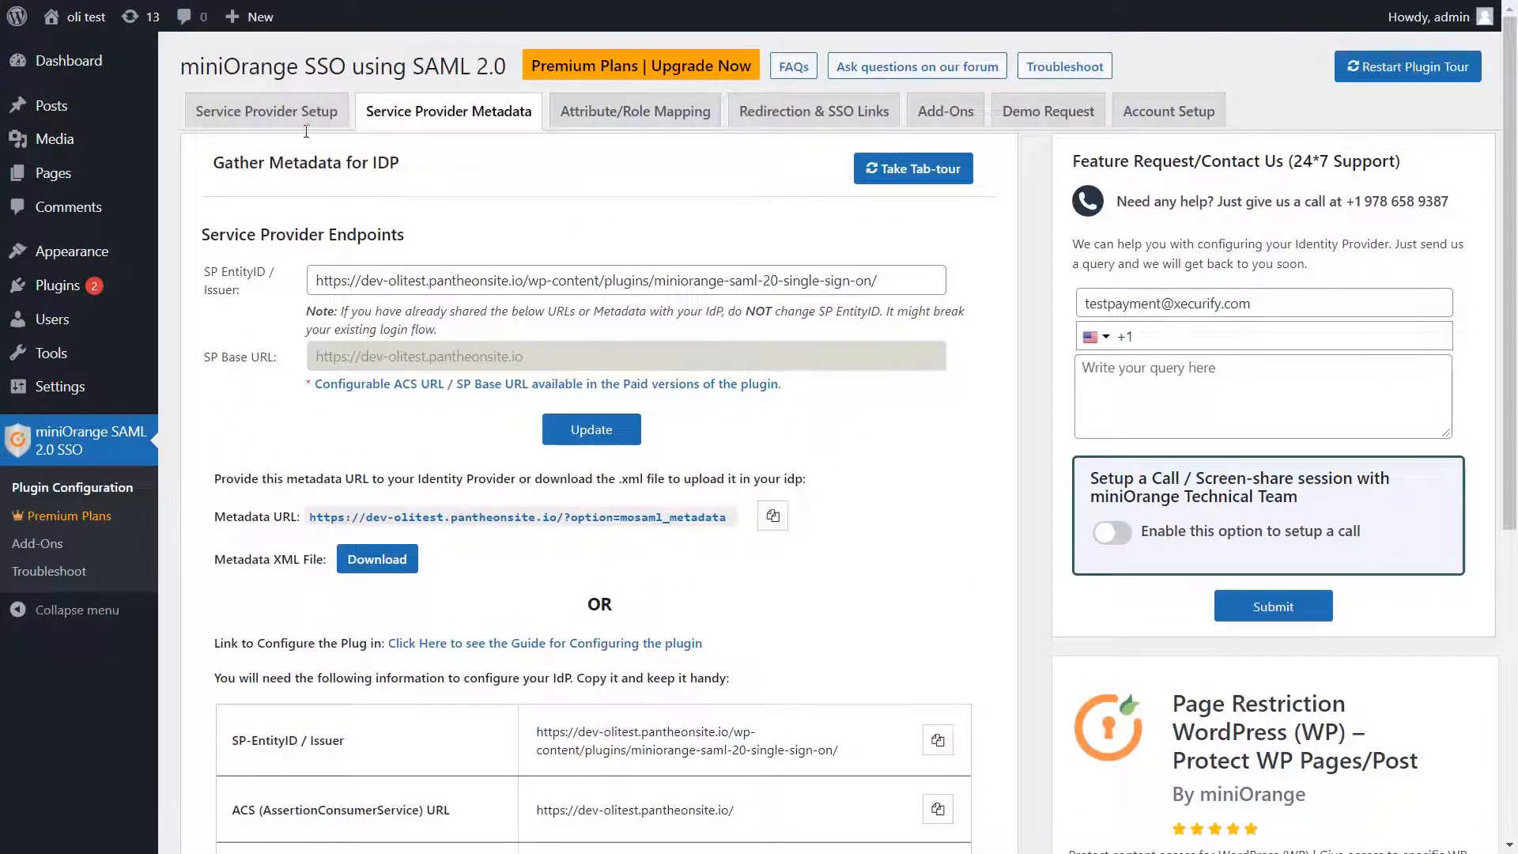
- Upload the Google IdP metadata XML under provider name 'GoogleApps' in Service Provider Setup
left_click(266, 110)
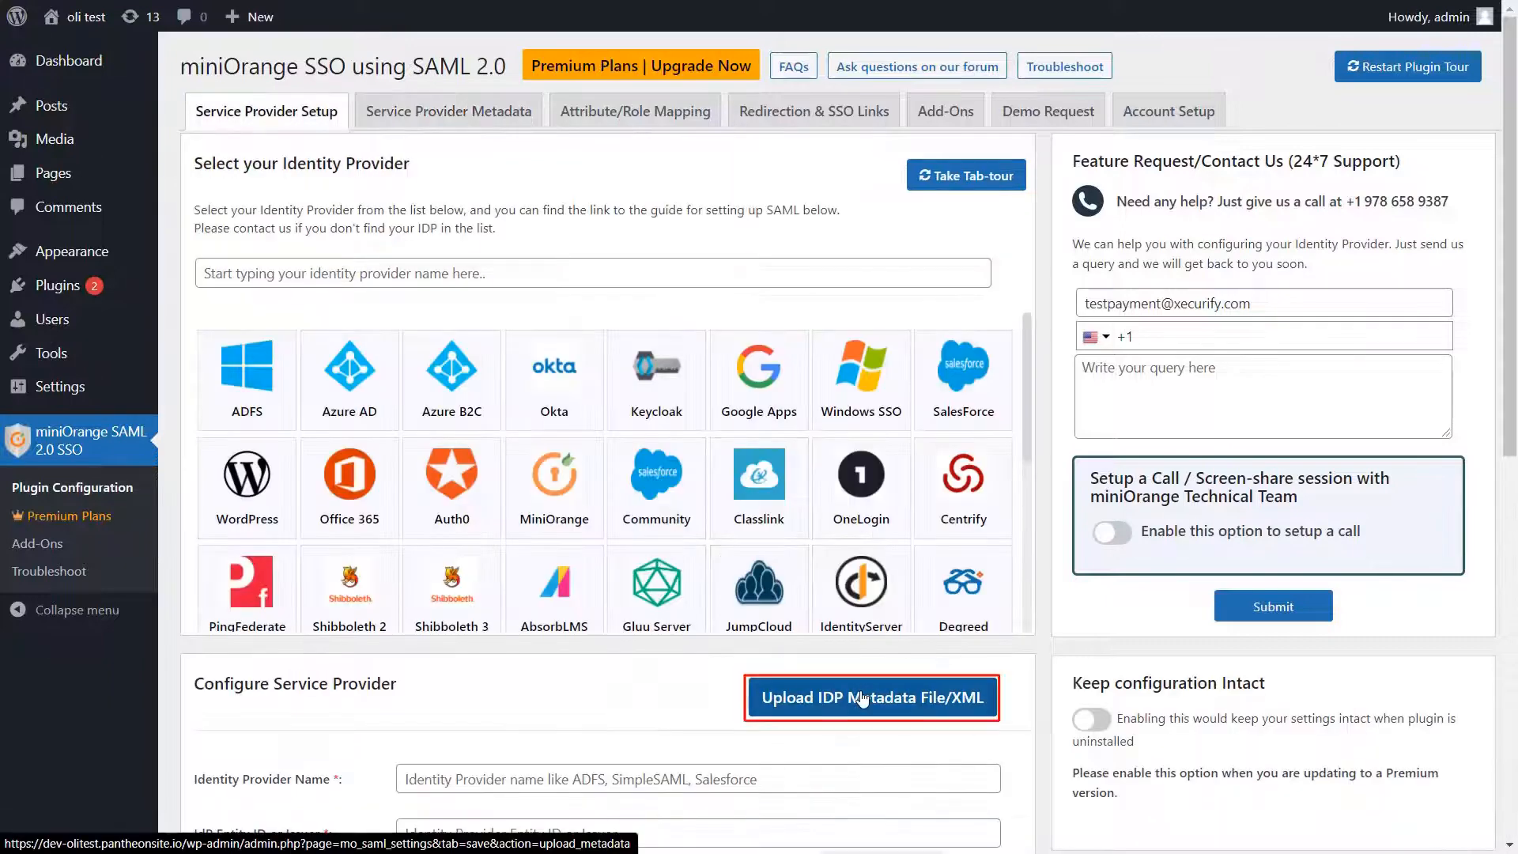
left_click(870, 696)
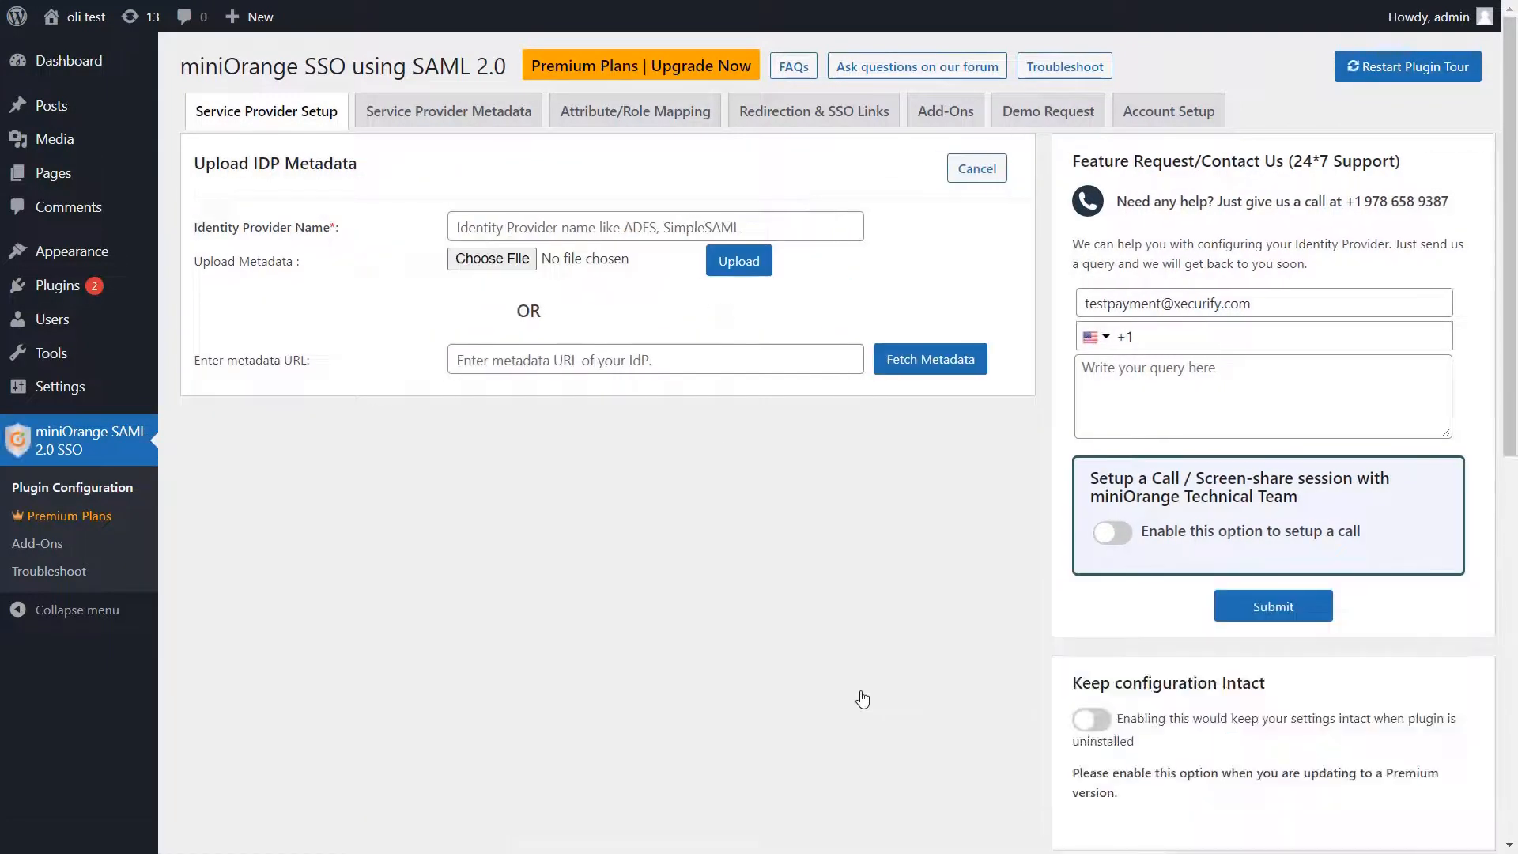
type("GoogleApps")
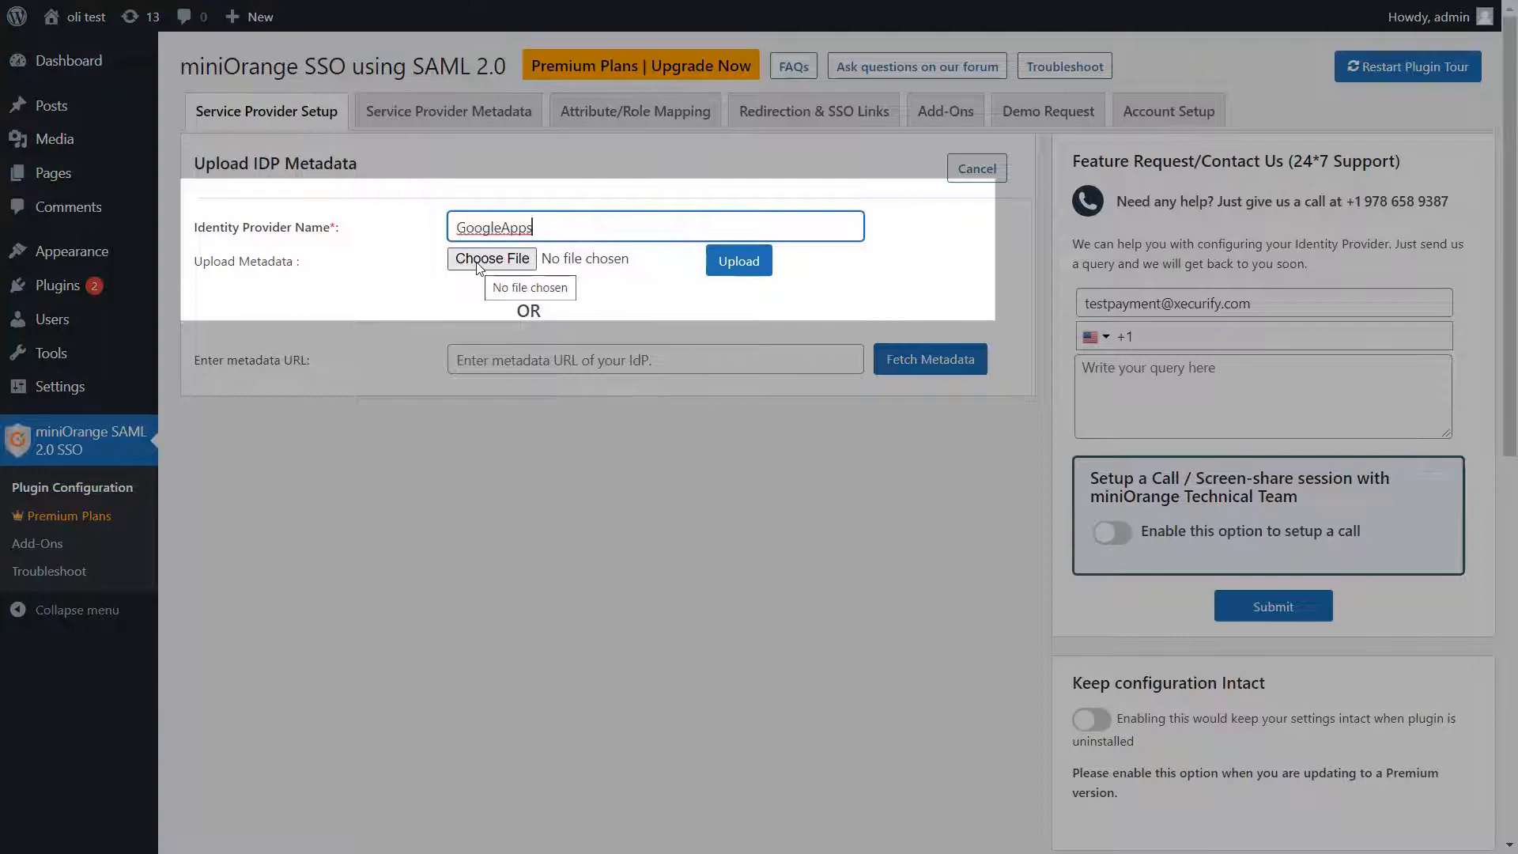
left_click(490, 258)
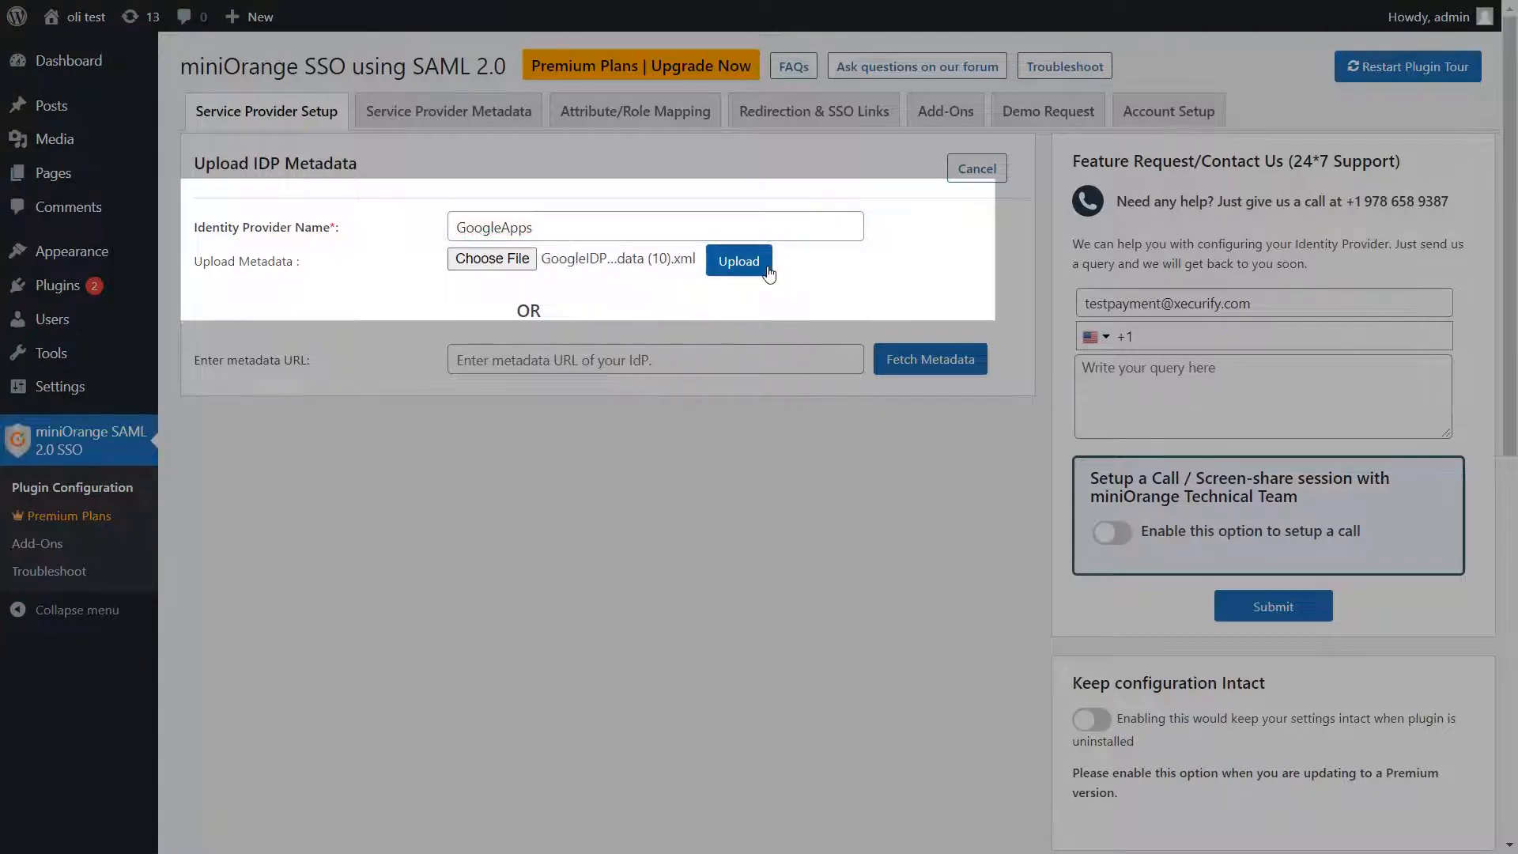
left_click(739, 261)
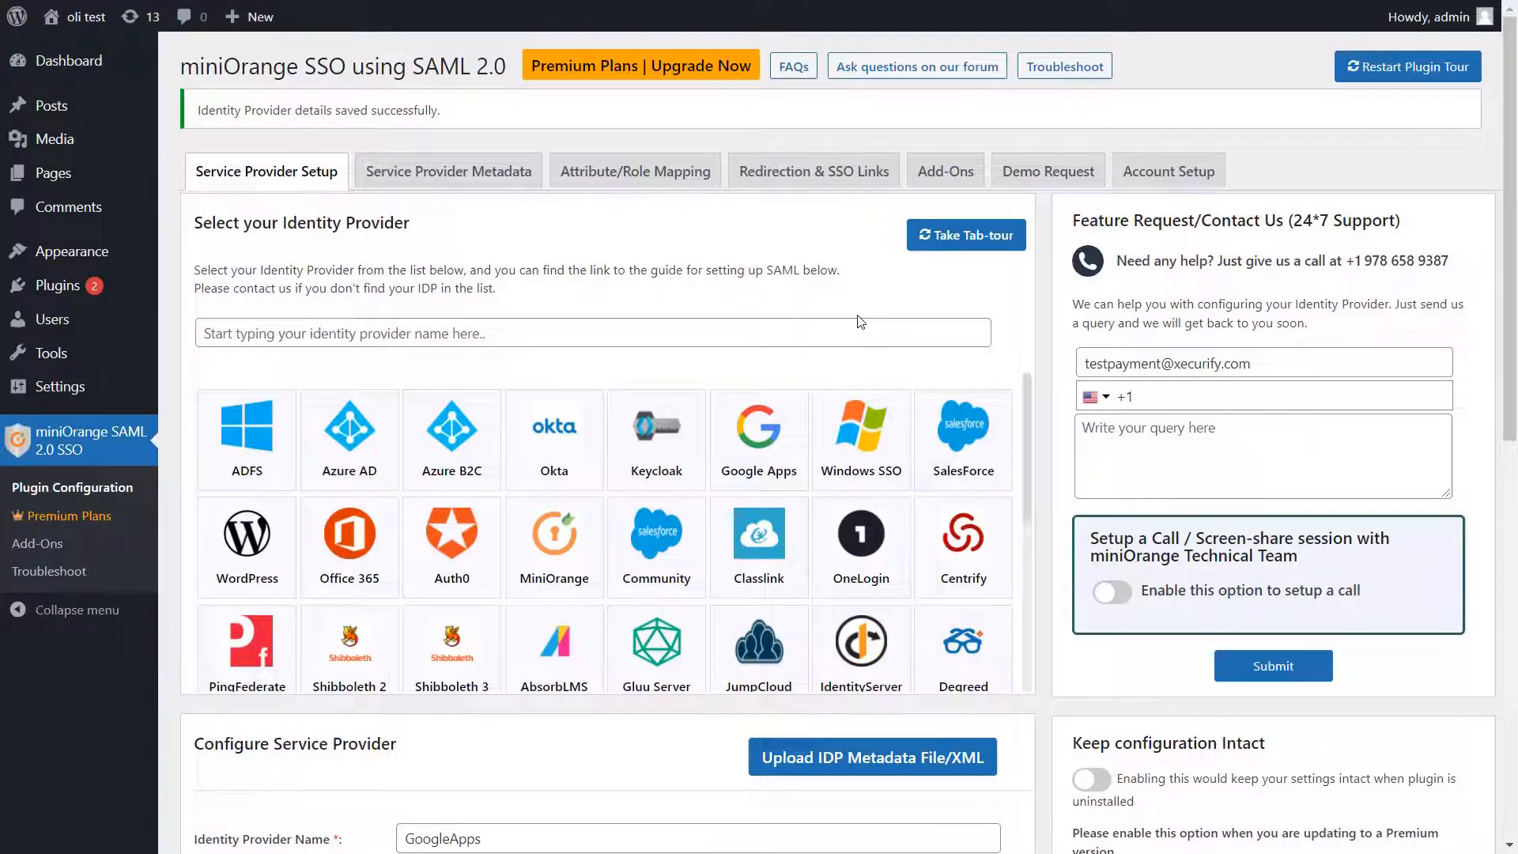
- Run Test configuration and dismiss the TEST SUCCESSFUL result window
scroll("down", 3)
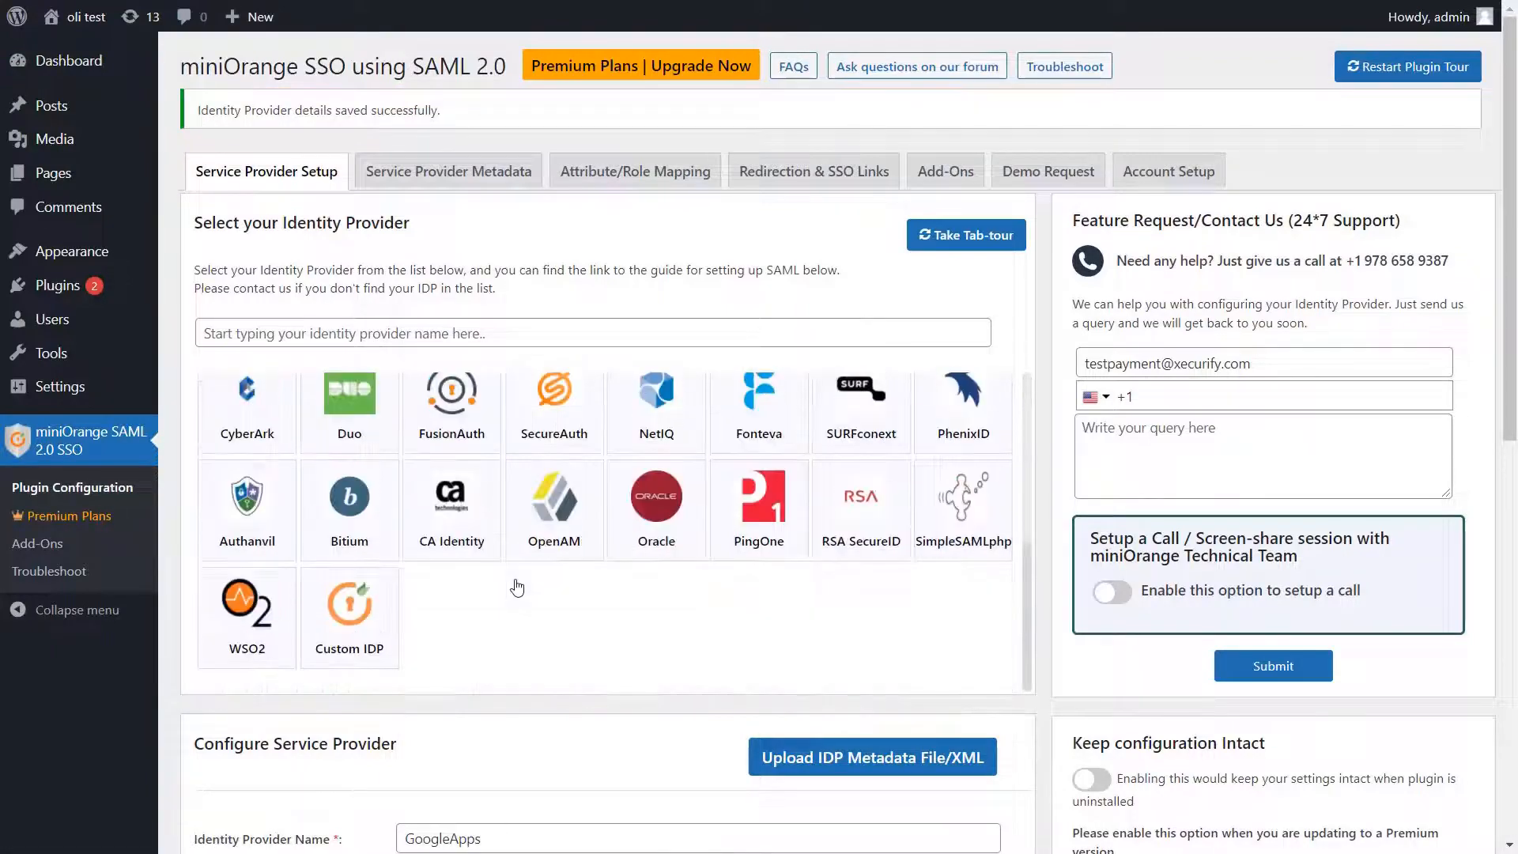
scroll("down", 3)
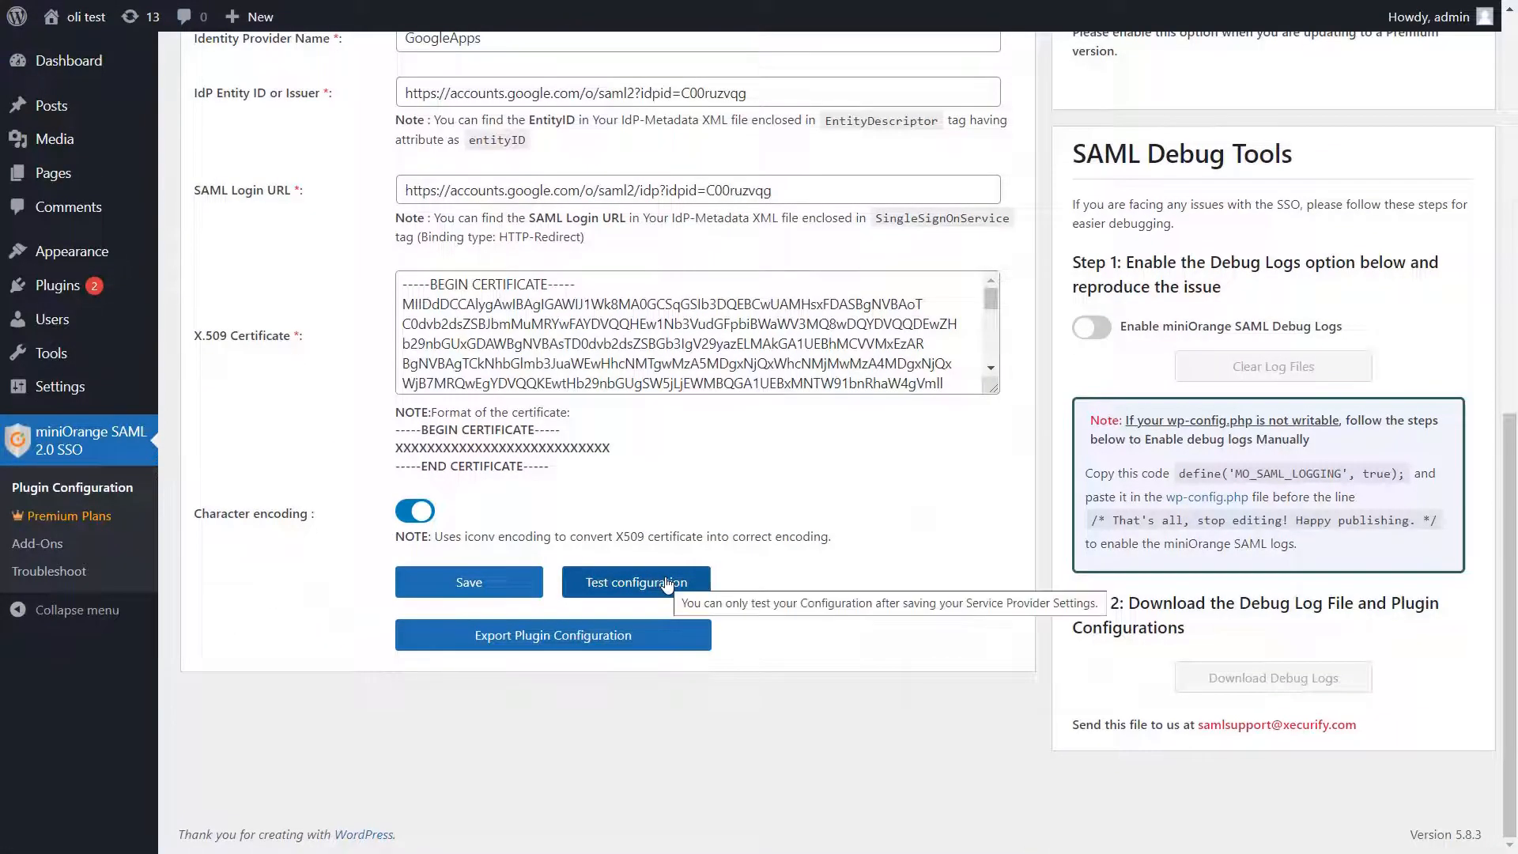
left_click(636, 582)
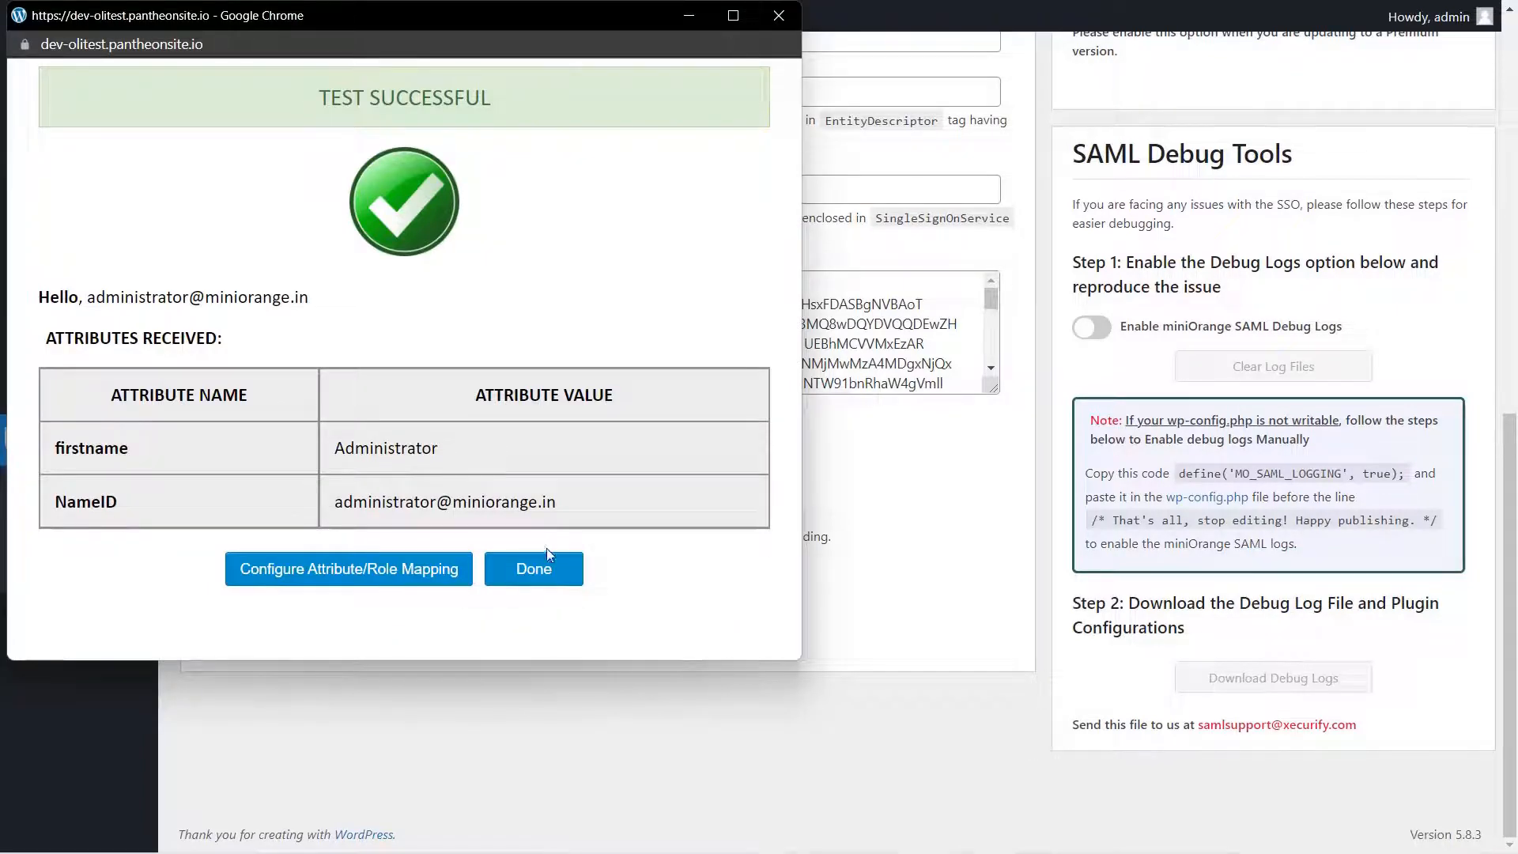
left_click(533, 568)
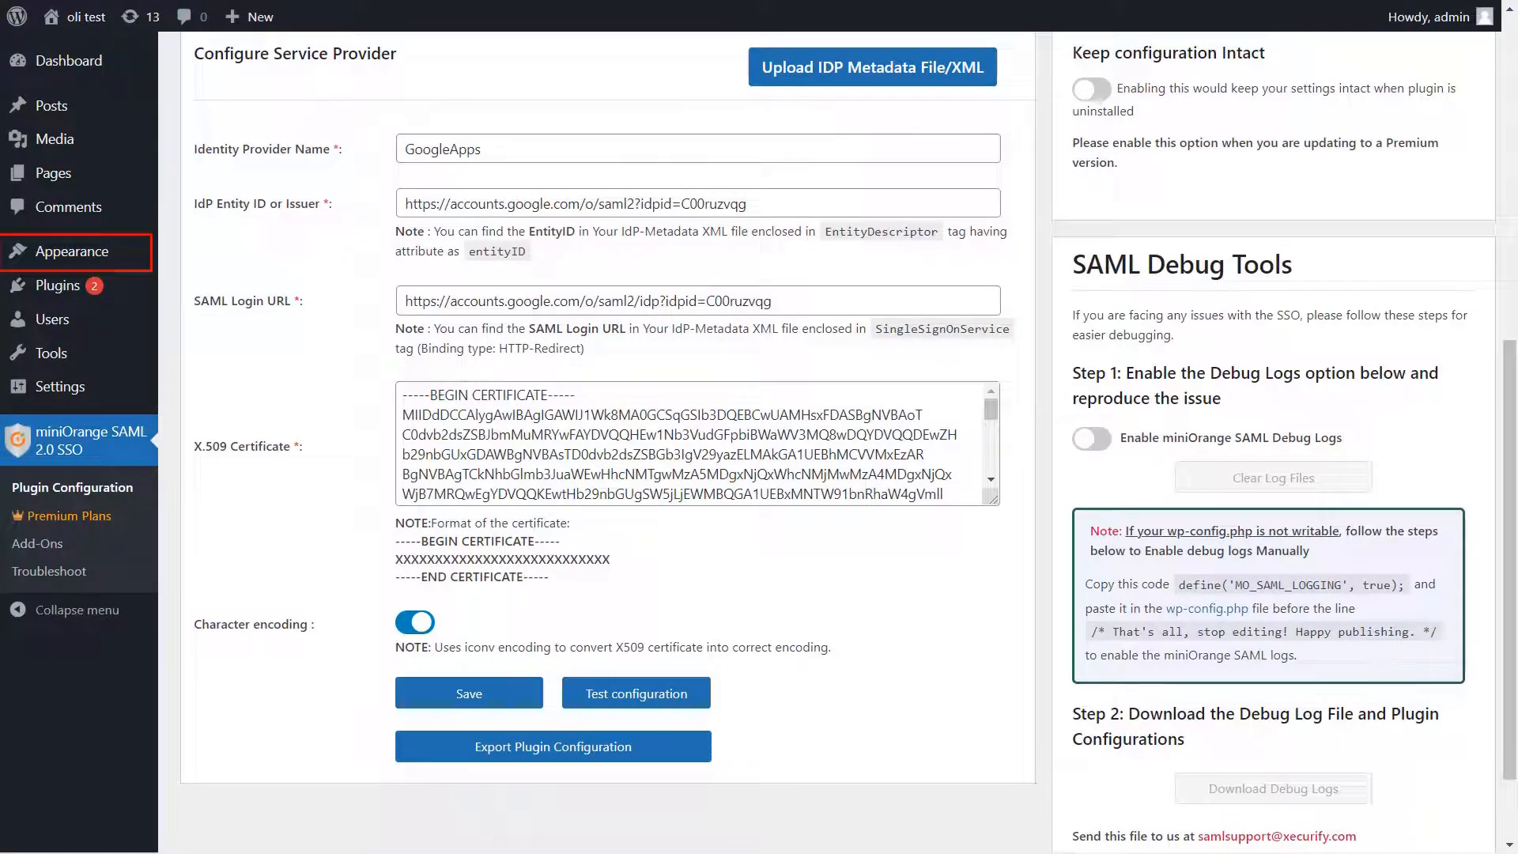
- Add a Login with GoogleApps block titled 'Login with Google Apps' to the Footer widgets and update
left_click(68, 251)
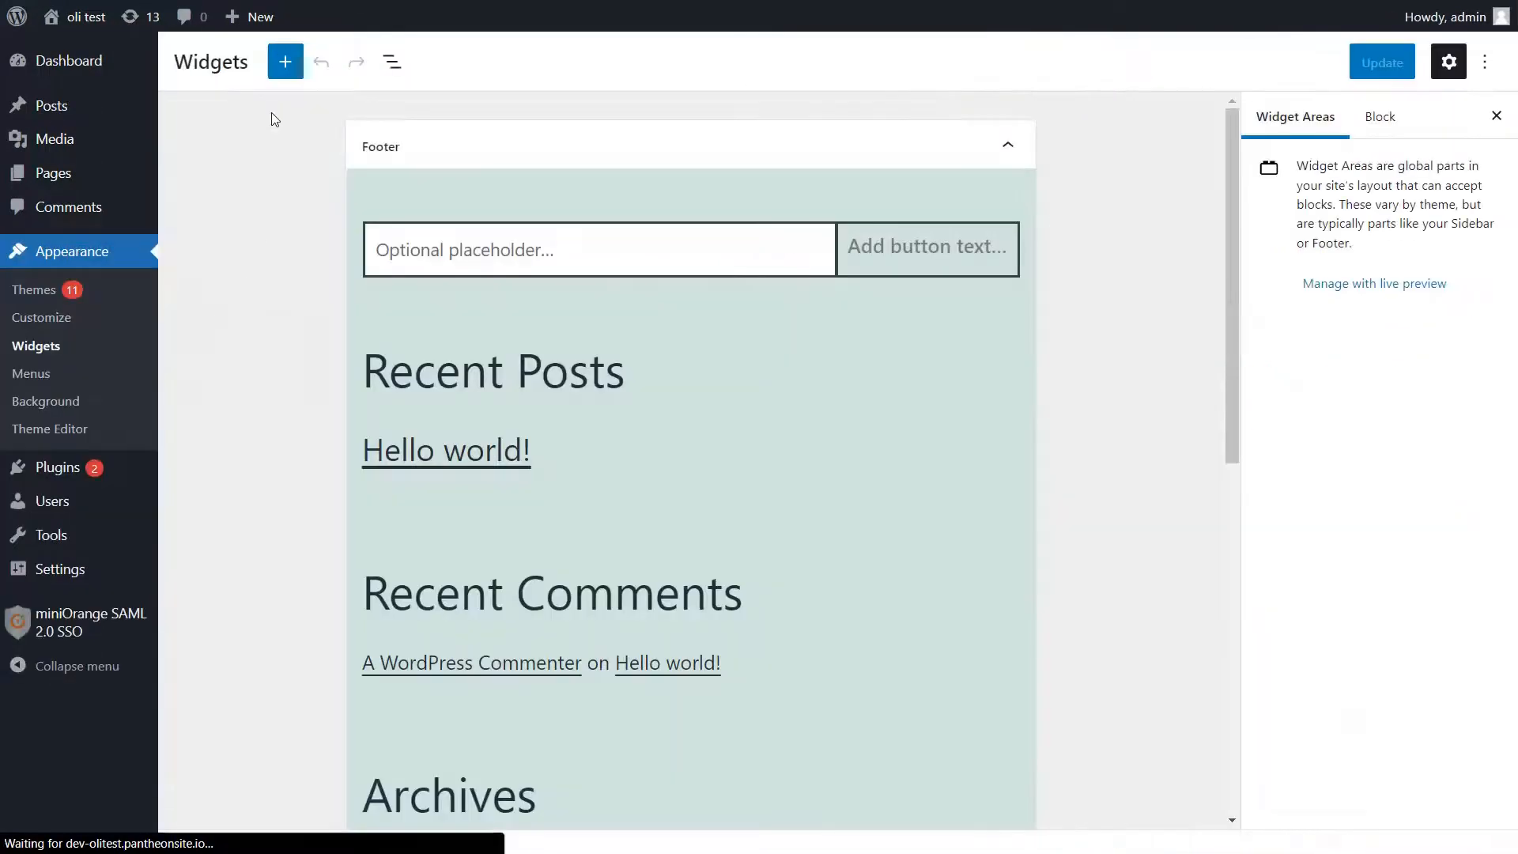
mouse_move(284, 61)
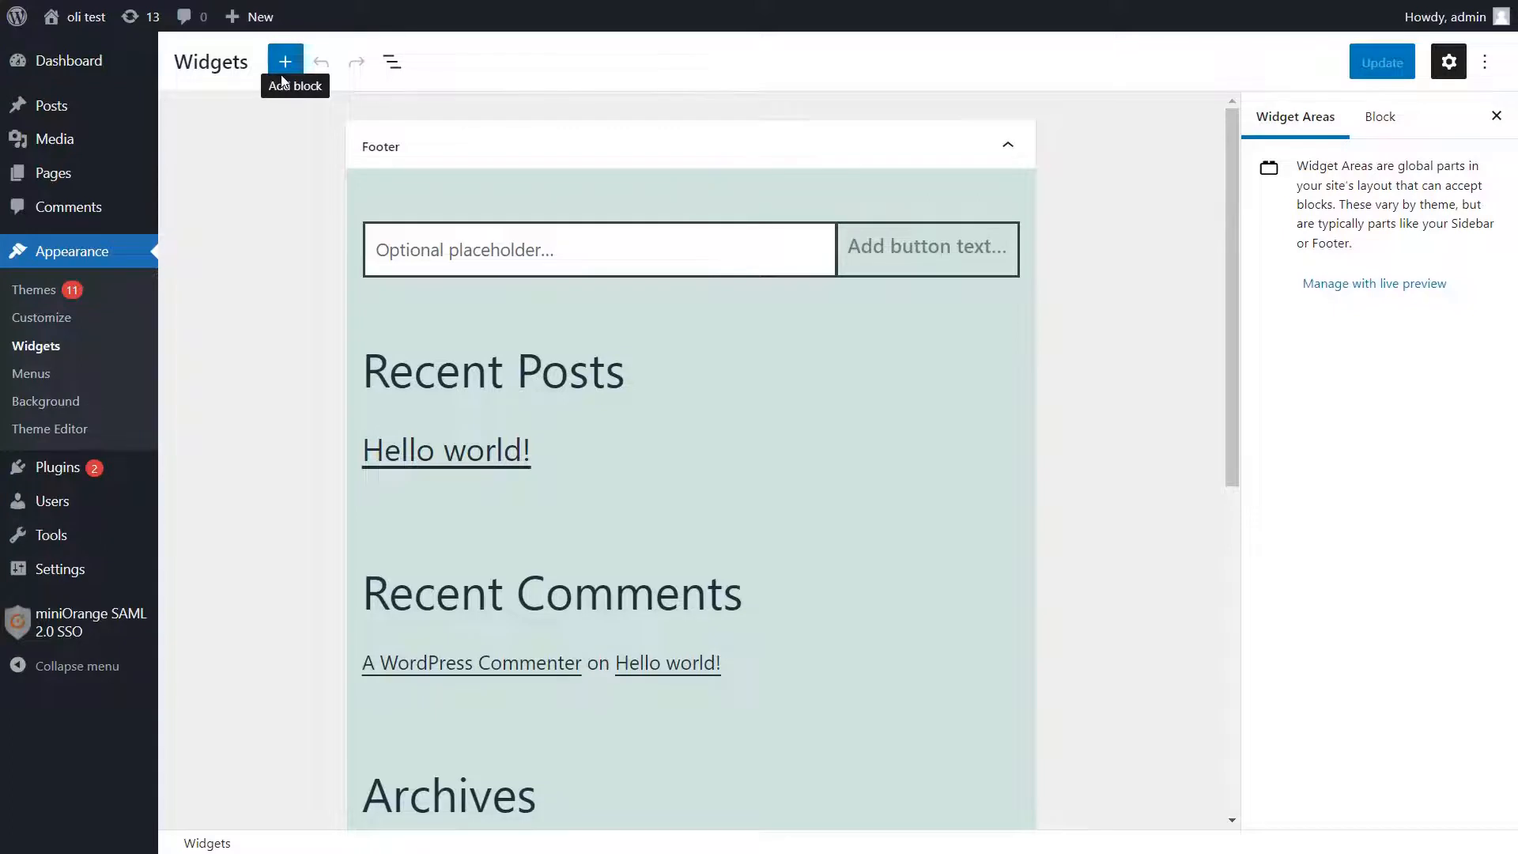
type("logi")
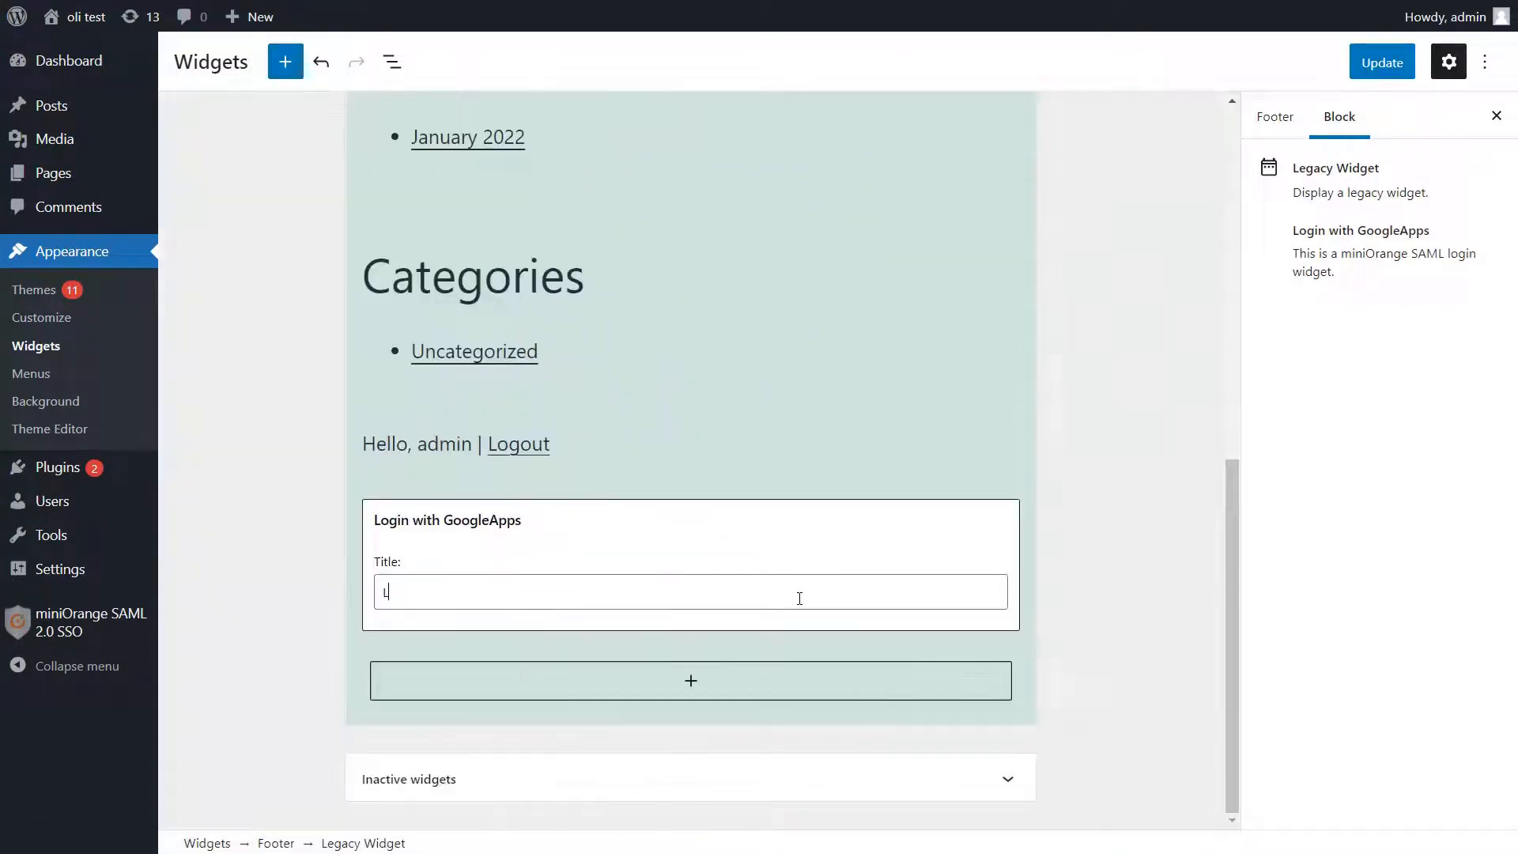
type("Login with Google Apps")
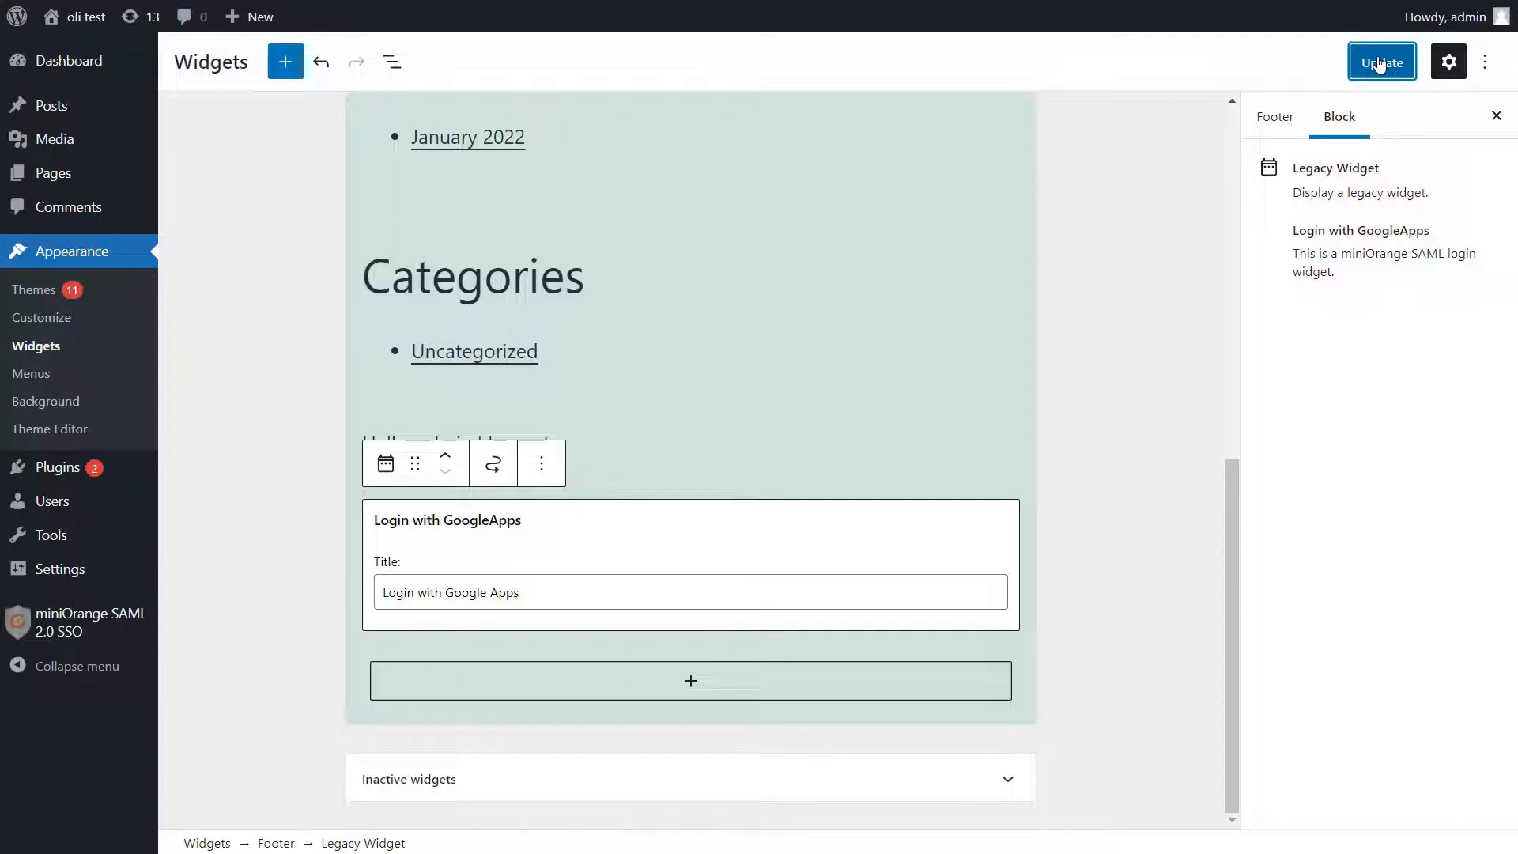
left_click(1379, 61)
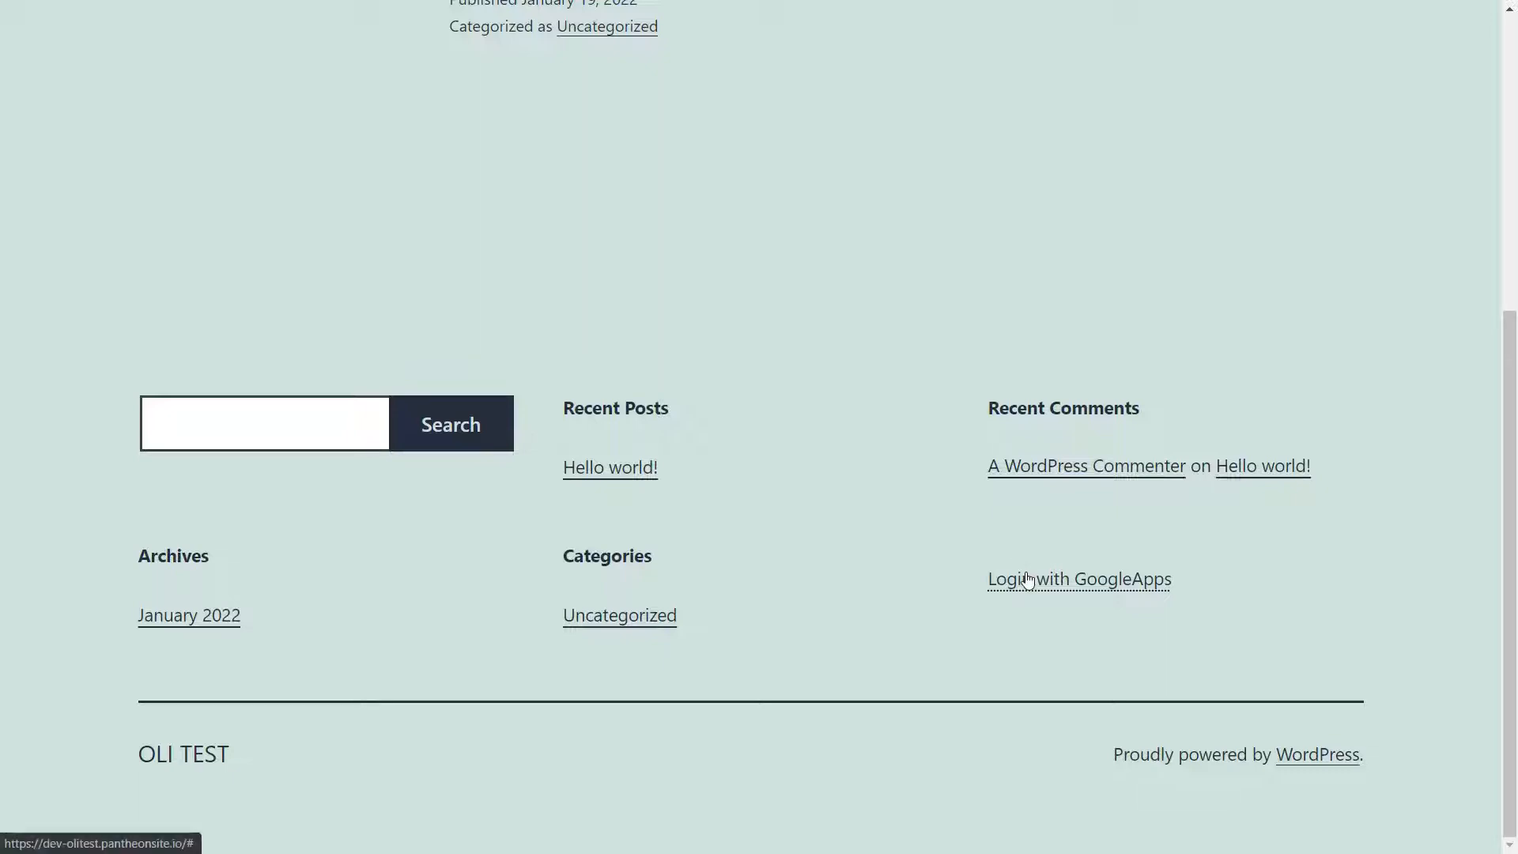
- Sign in via the footer's Login with GoogleApps link using the Google email and password
left_click(1079, 579)
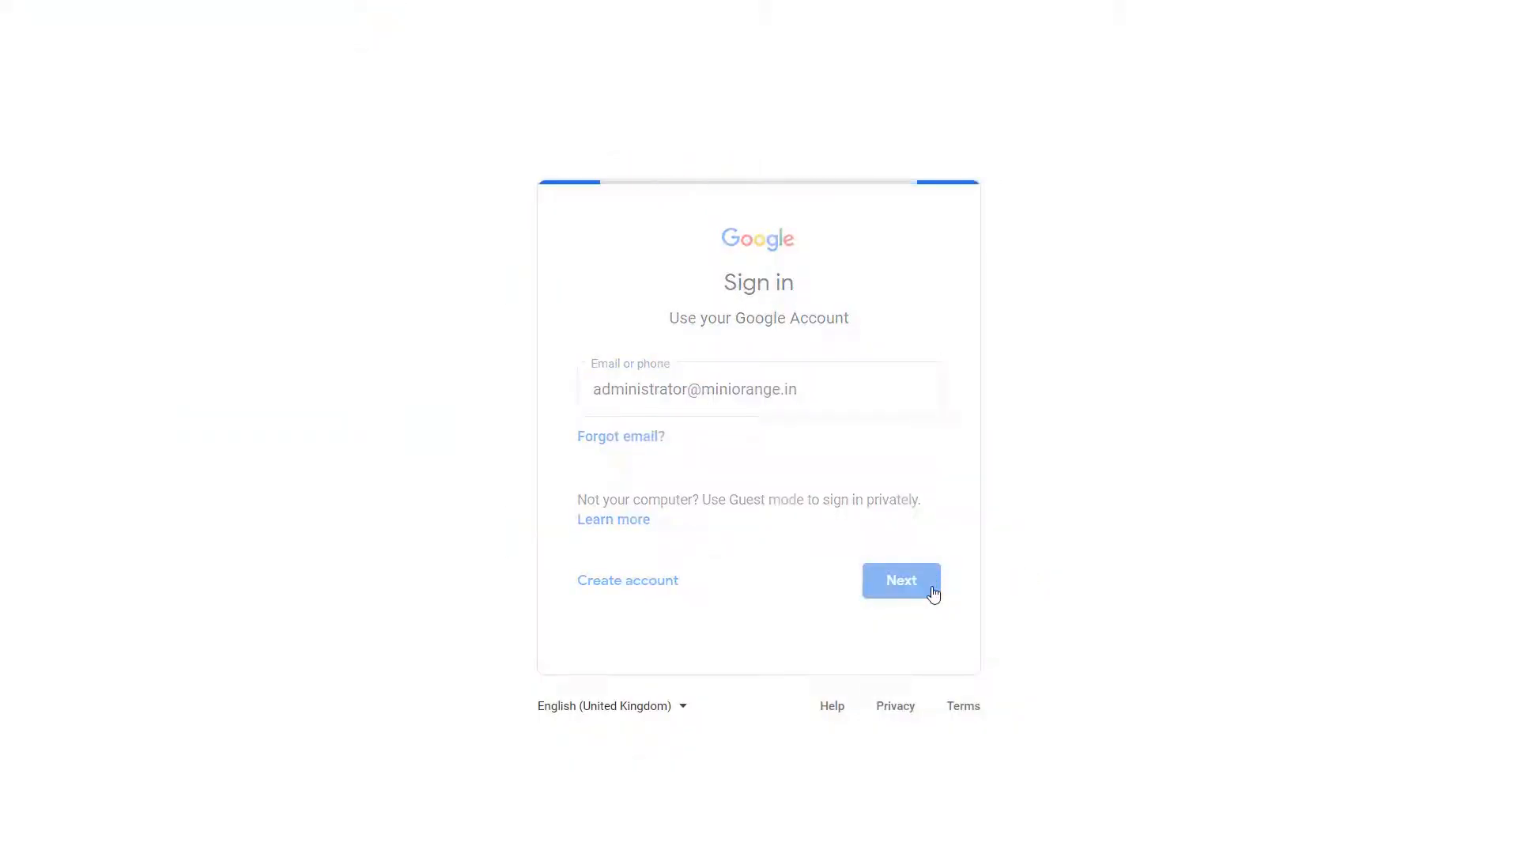
left_click(900, 580)
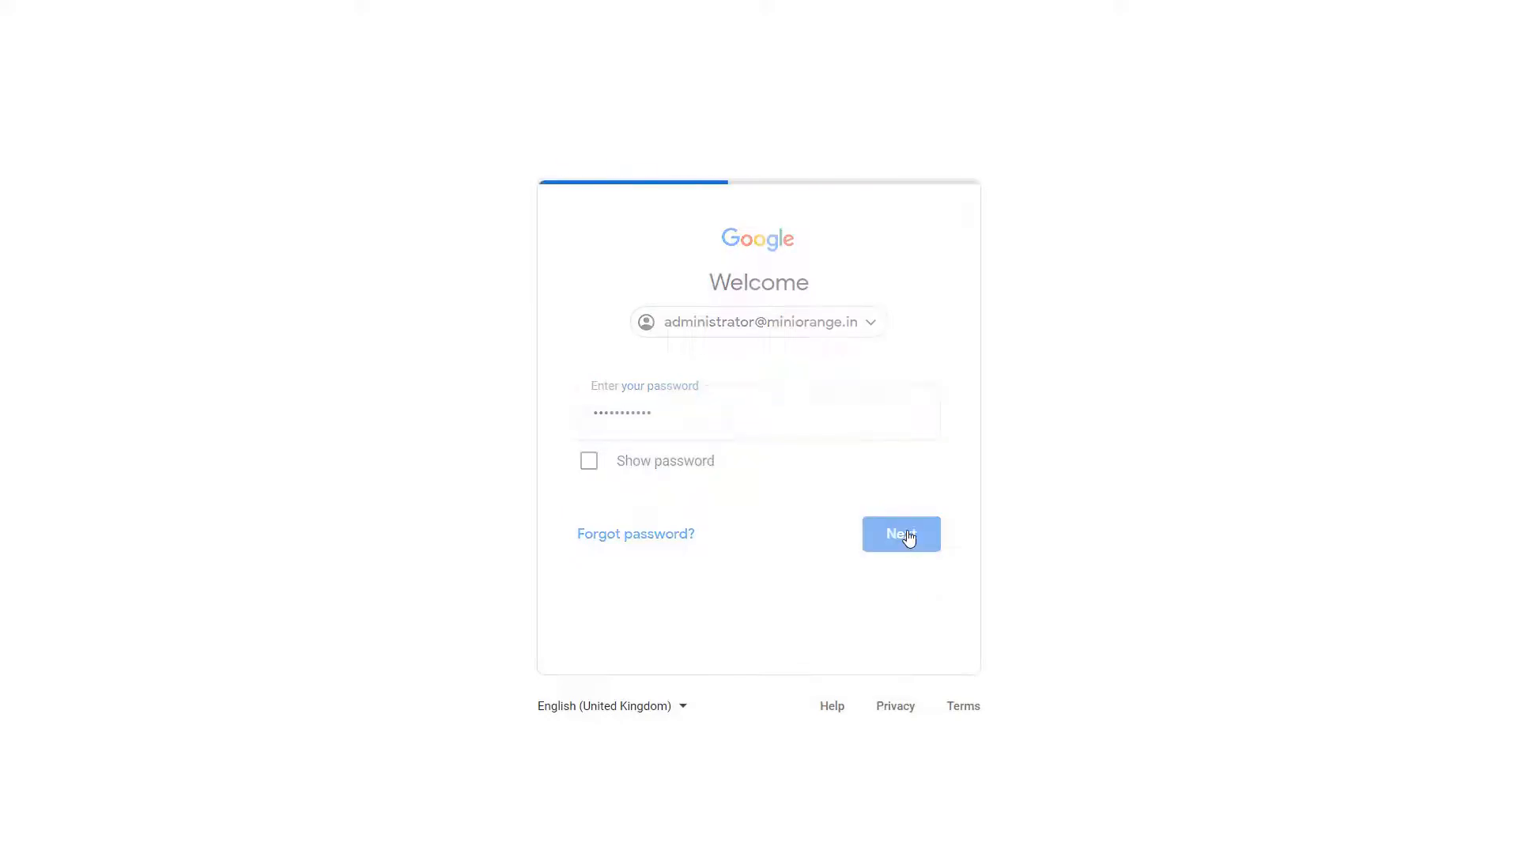
left_click(900, 533)
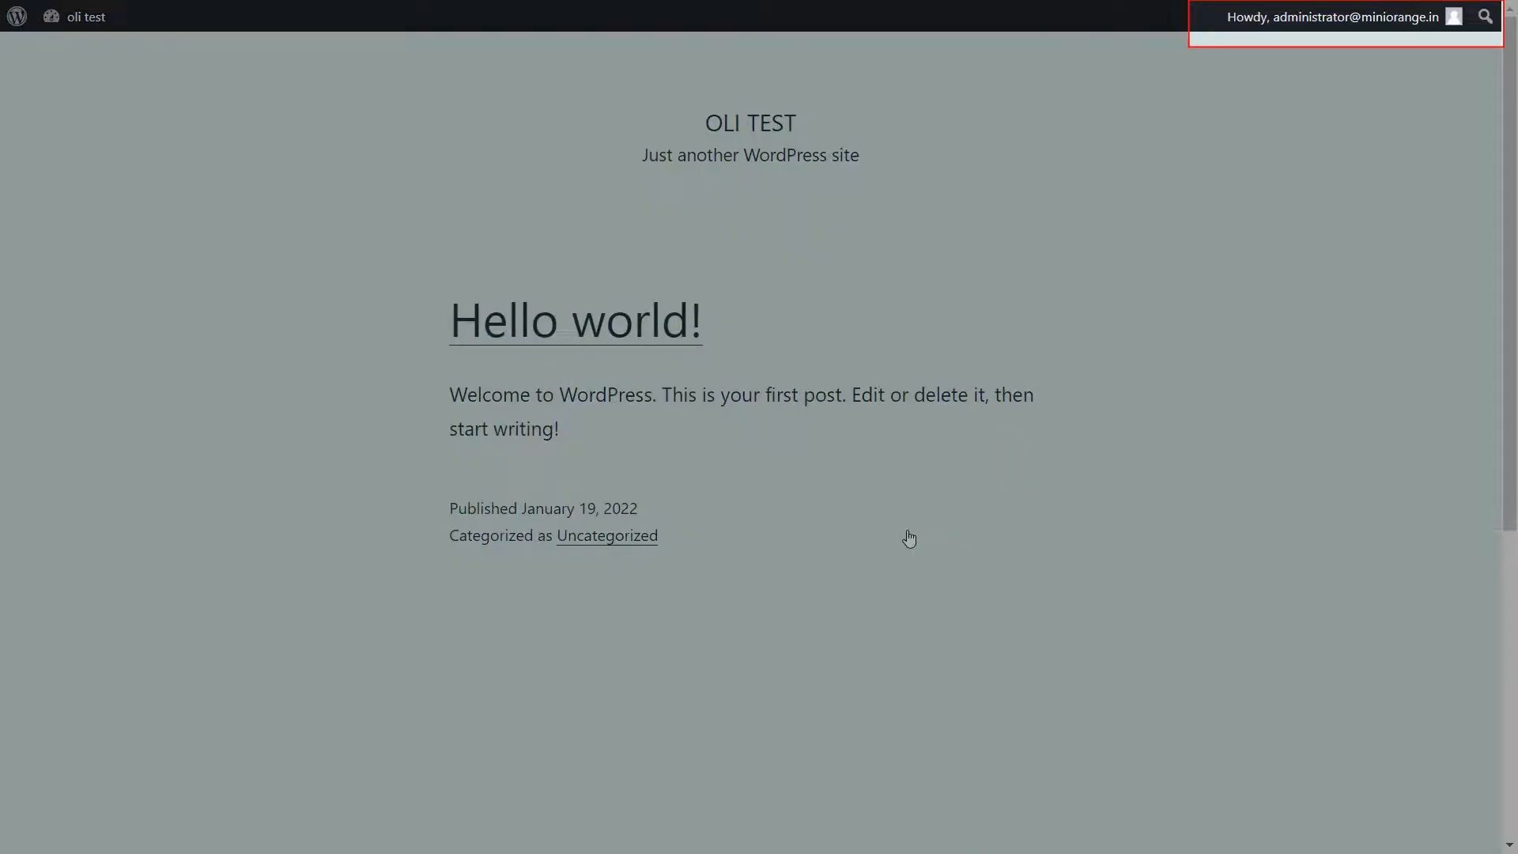